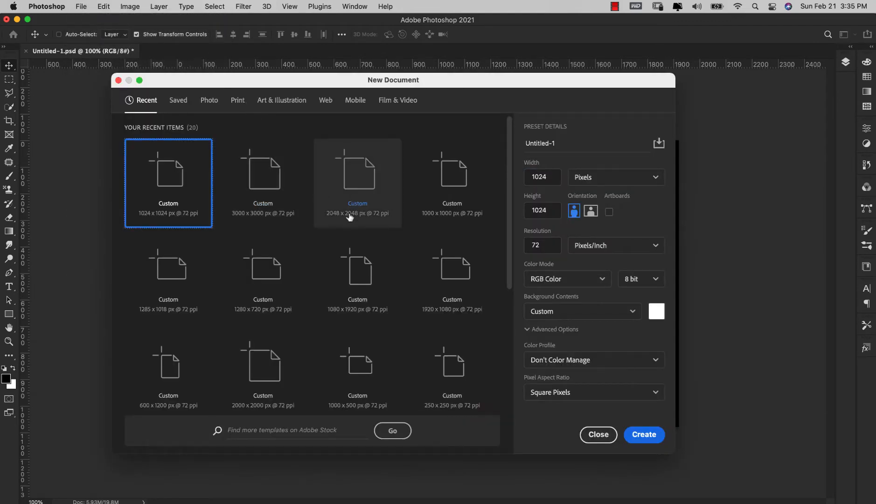
Step: Create a new white 1920×1080 document and convert its Background into editable Layer 0
left_click(452, 278)
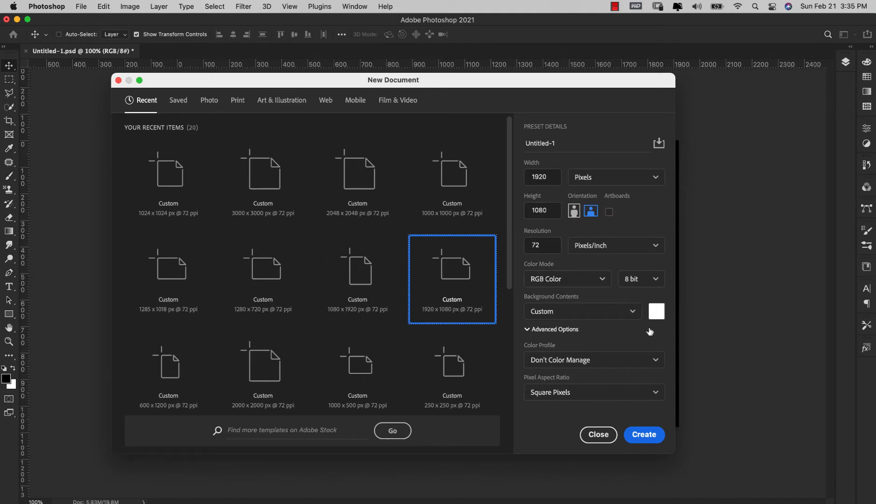
left_click(644, 434)
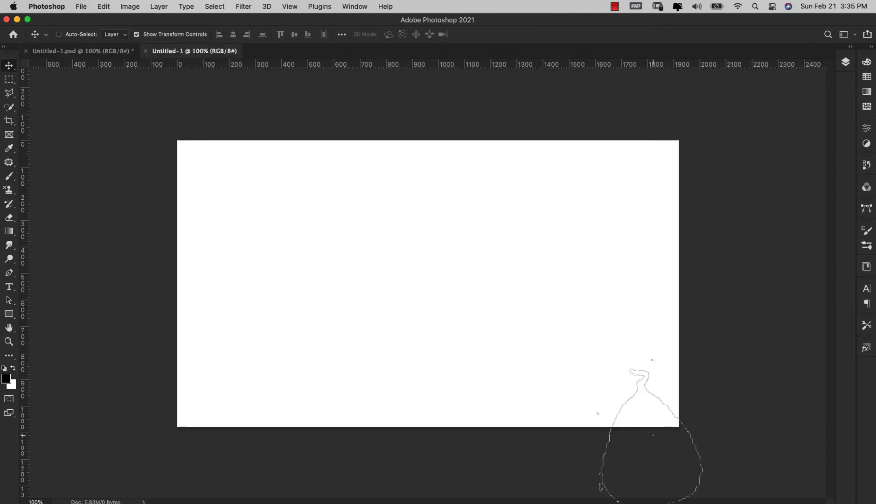
left_click(844, 63)
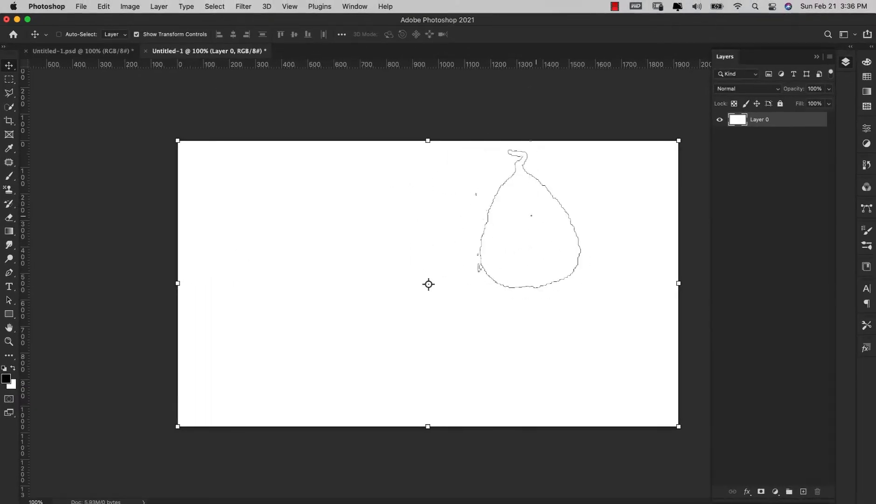
left_click_drag(531, 215, 550, 302)
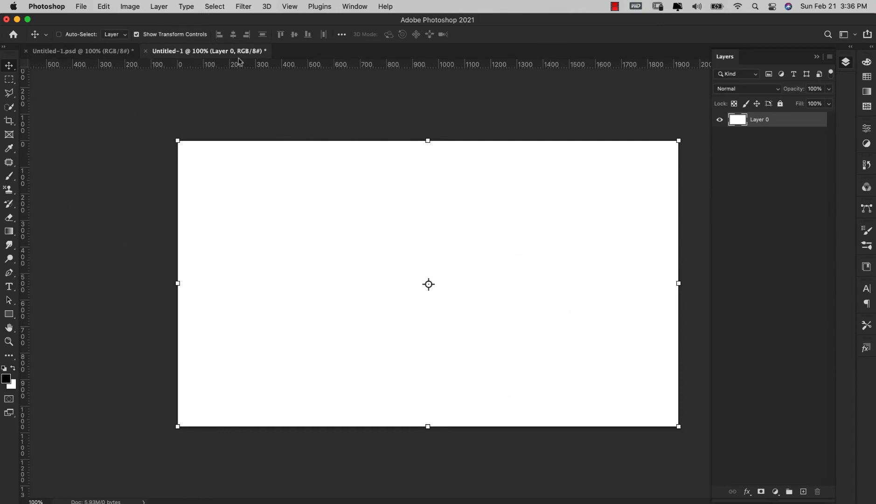
mouse_move(257, 24)
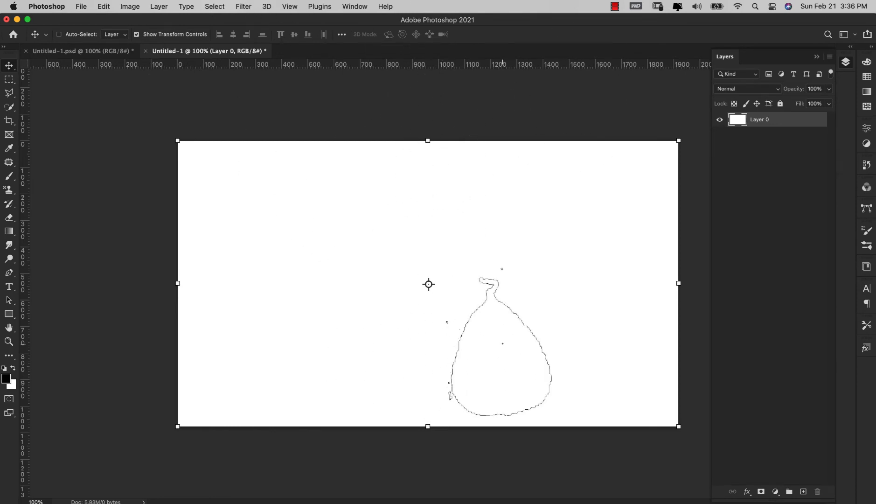
left_click_drag(501, 343, 197, 274)
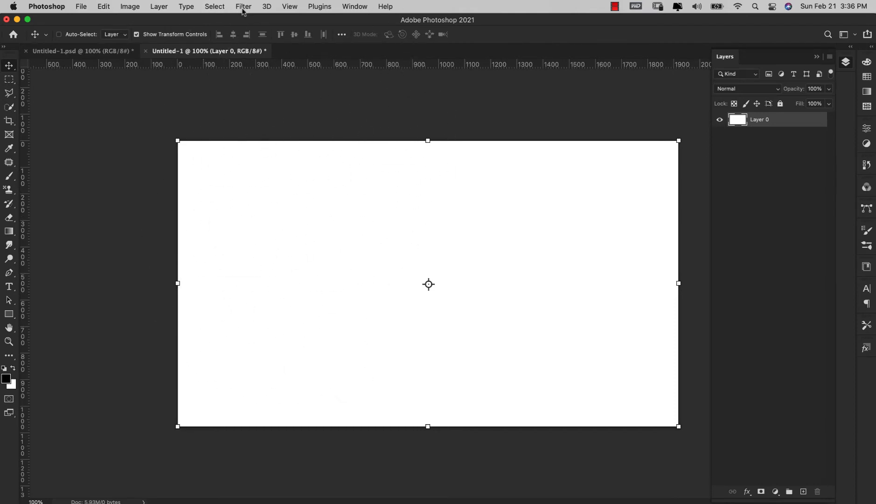
Step: Add Noise filter with the amount pushed to its 400% maximum
left_click(244, 6)
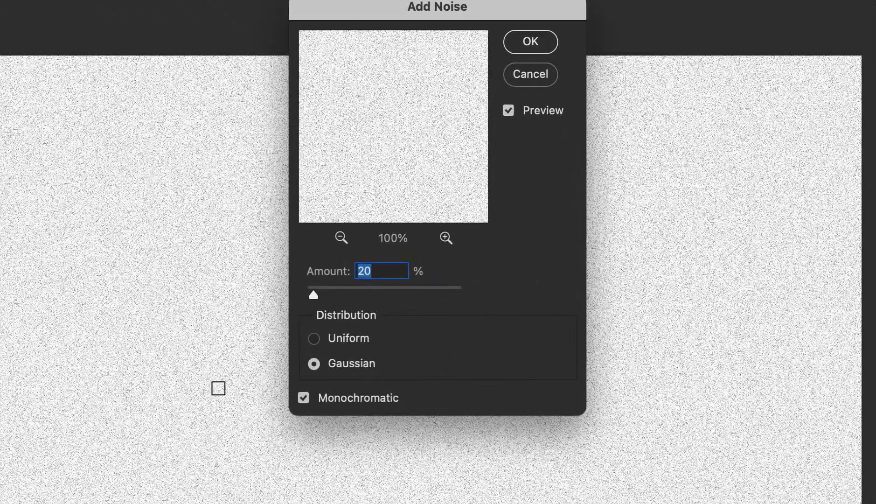
left_click_drag(313, 295, 398, 294)
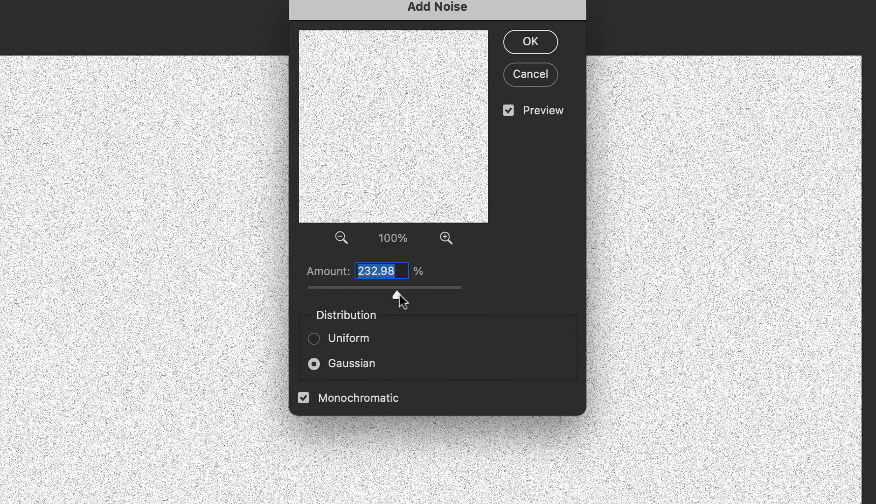
left_click_drag(396, 287, 441, 287)
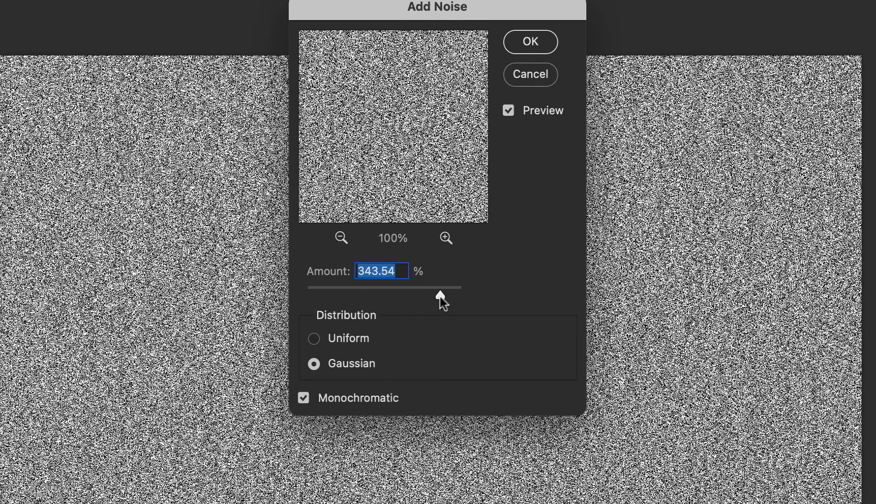
left_click_drag(441, 288, 463, 294)
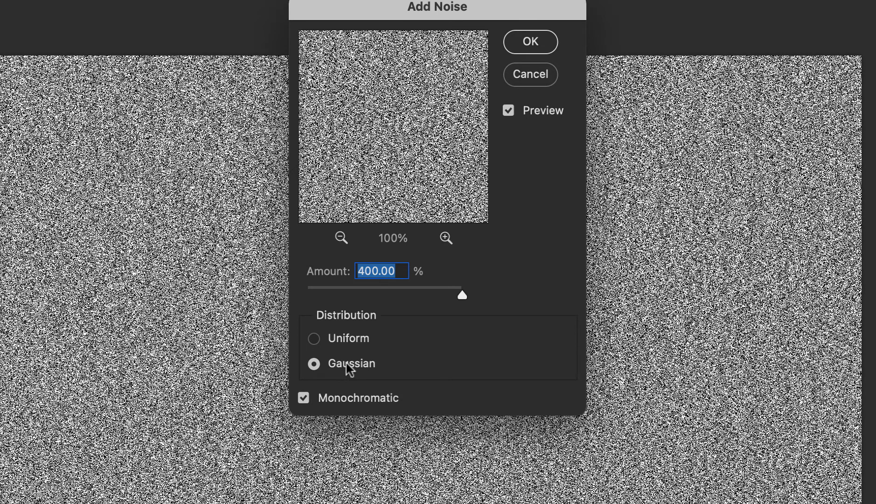
Step: Use Gaussian, monochromatic noise and apply it to fill the canvas
left_click(304, 398)
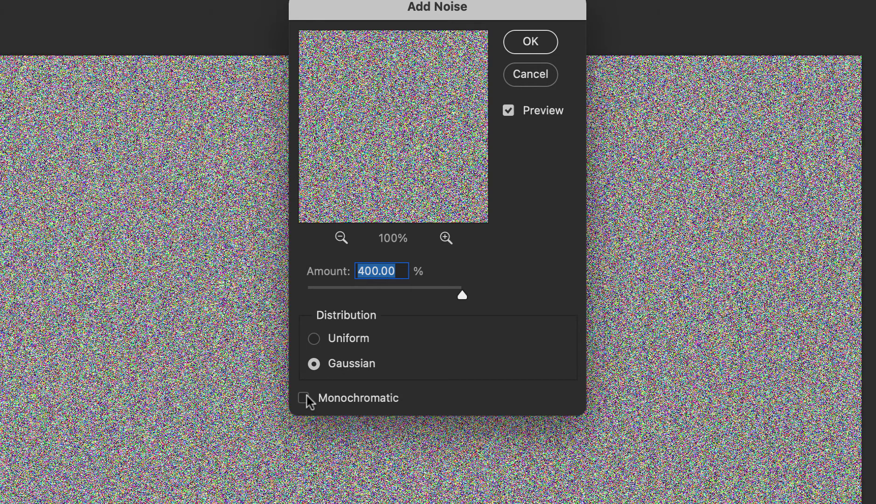
left_click(306, 399)
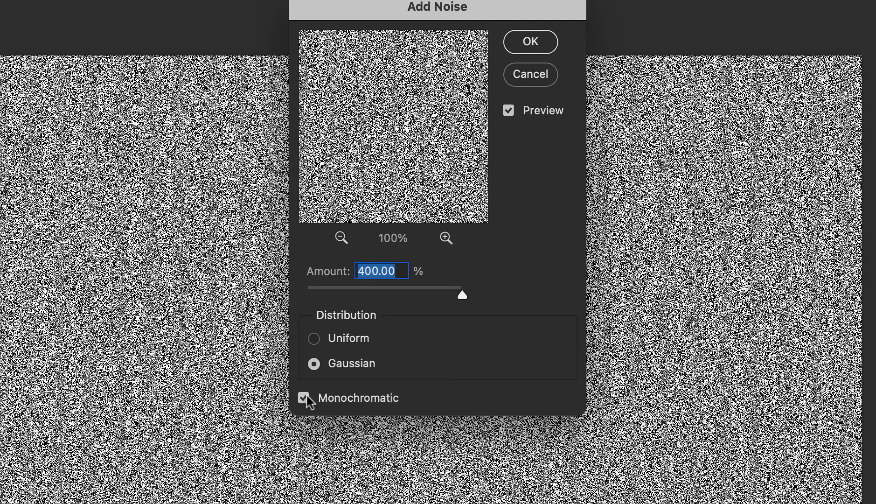
left_click(305, 398)
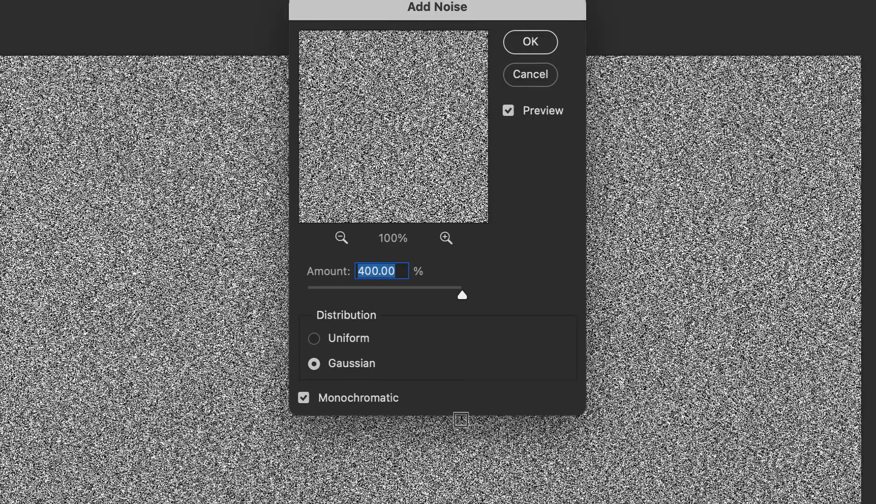
left_click(530, 41)
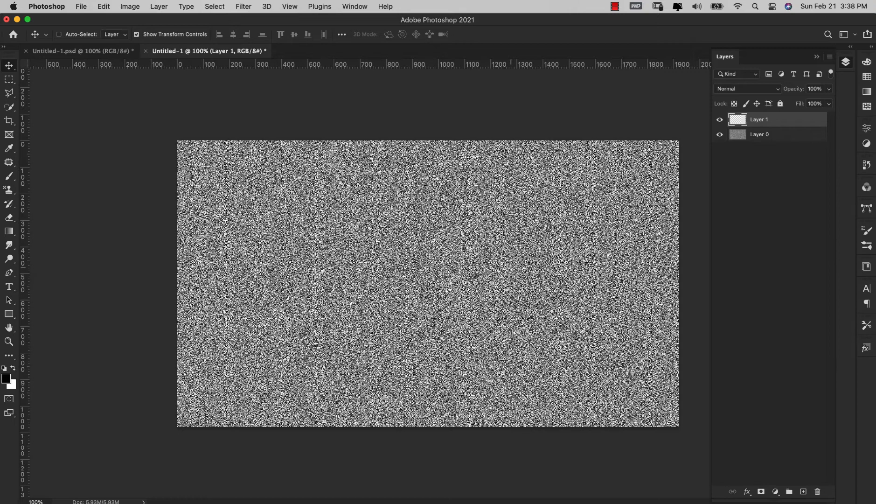
Step: Switch to the Mixer Brush at size 80, empty its load, wet/load/mix/flow at 100%
left_click(8, 189)
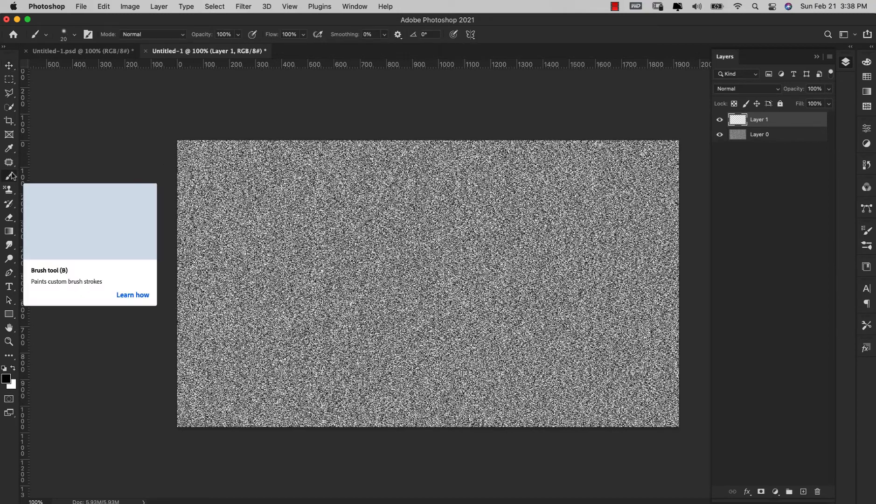
left_click(10, 176)
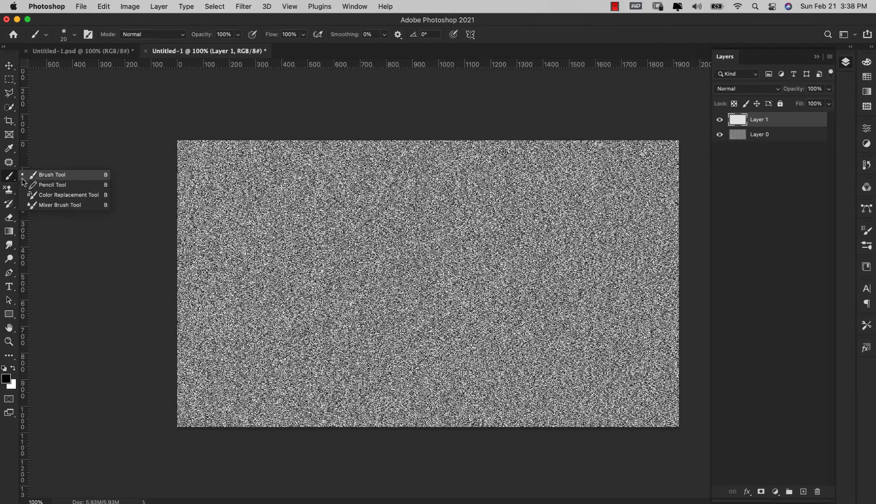
mouse_move(55, 205)
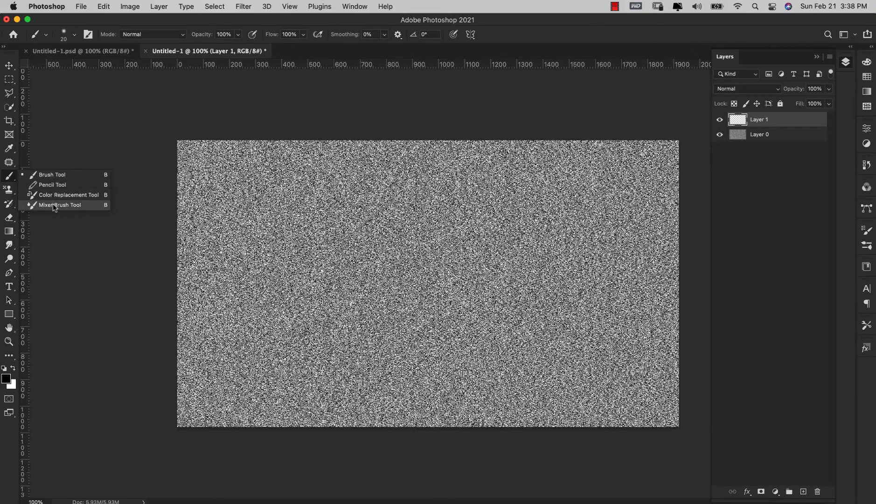
left_click(60, 205)
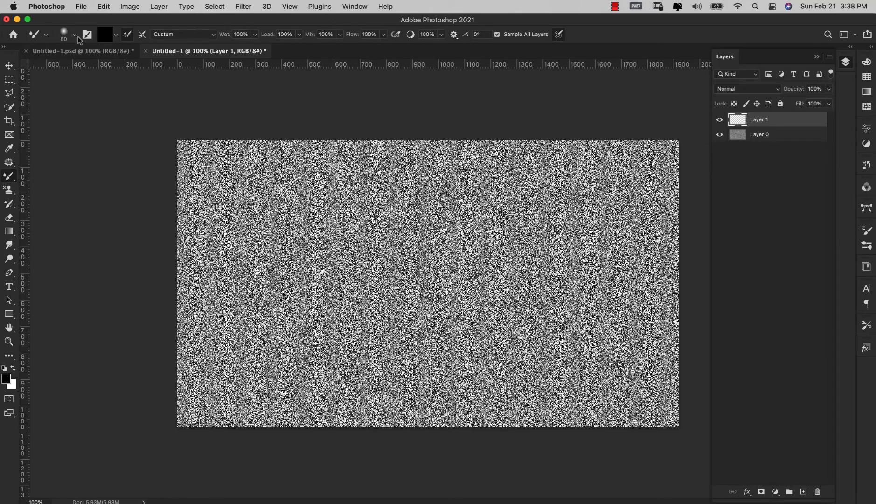
left_click(73, 35)
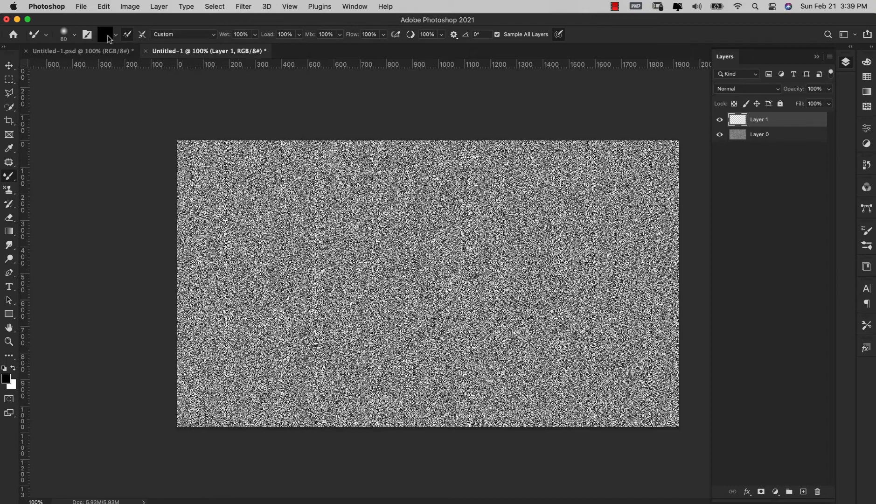
left_click(114, 34)
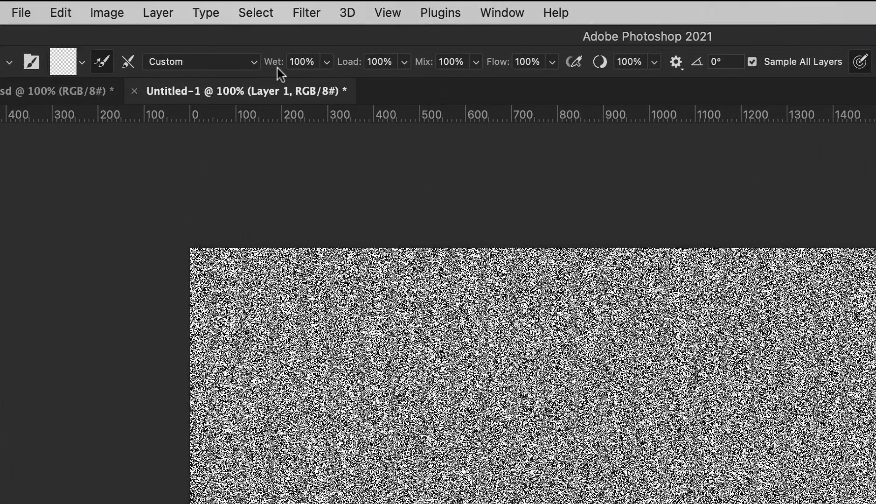
mouse_move(505, 87)
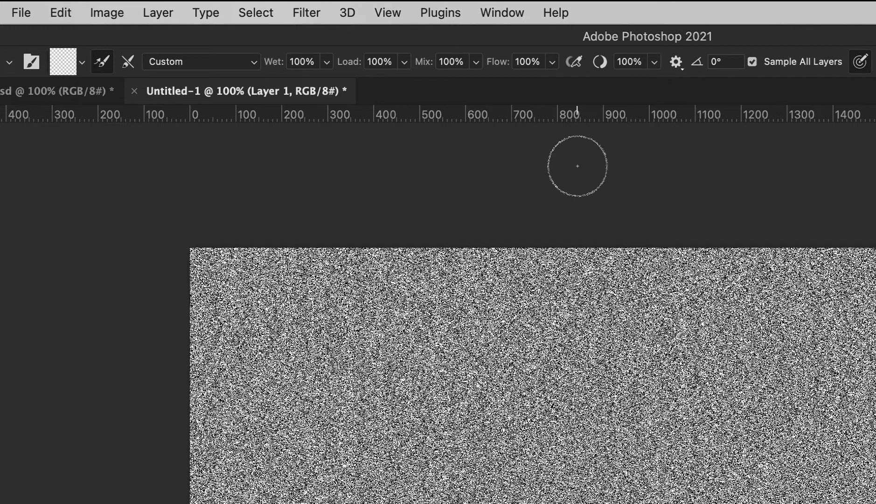
mouse_move(702, 136)
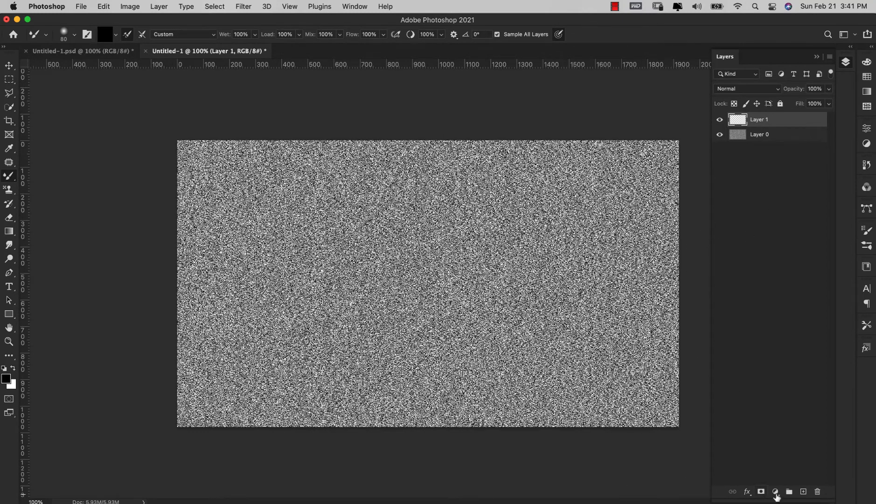
mouse_move(603, 134)
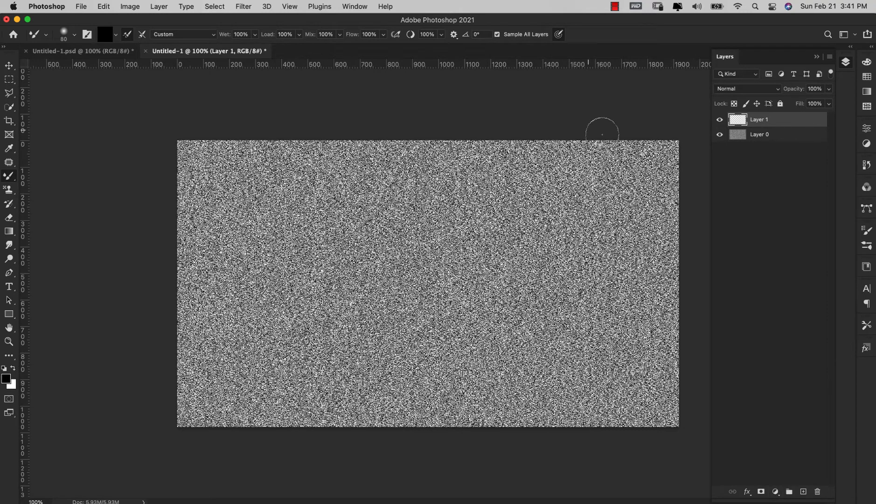
mouse_move(234, 131)
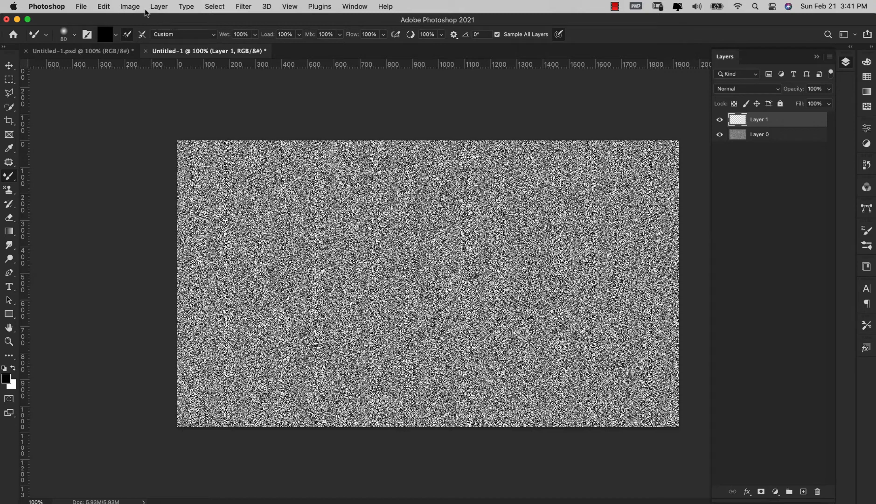
Step: Add a Hue/Saturation adjustment layer above the noise
left_click(158, 6)
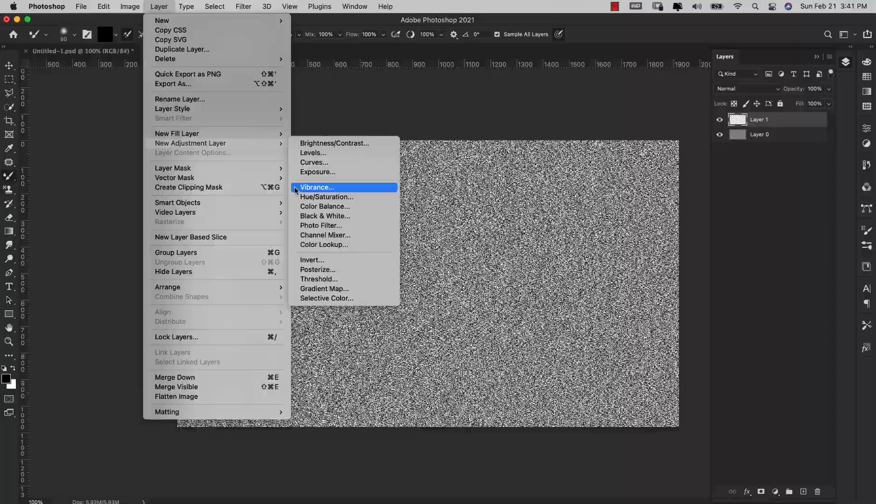
left_click(327, 197)
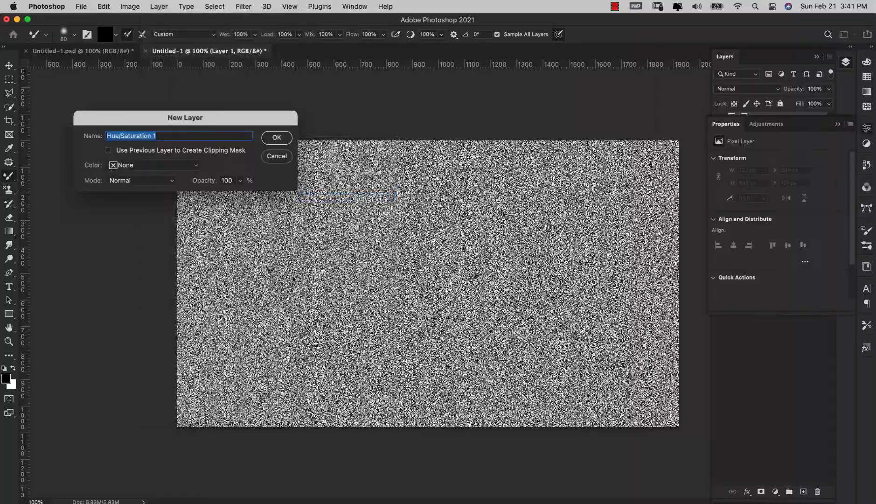
left_click(277, 137)
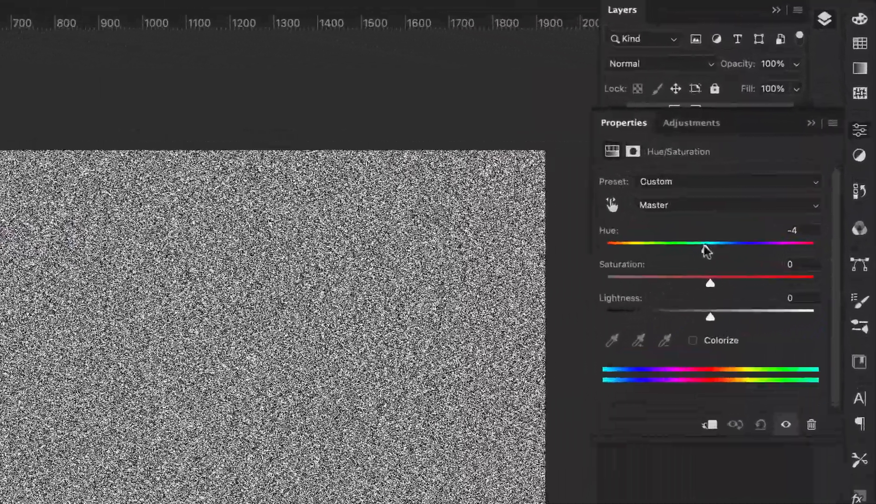
Step: Shift its hue to about -67 and raise the saturation
left_click_drag(707, 243, 643, 249)
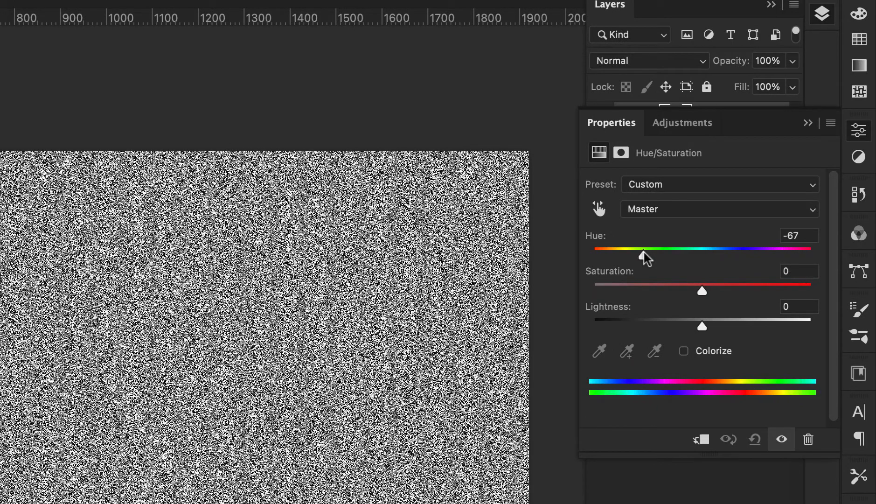
left_click_drag(645, 250, 641, 250)
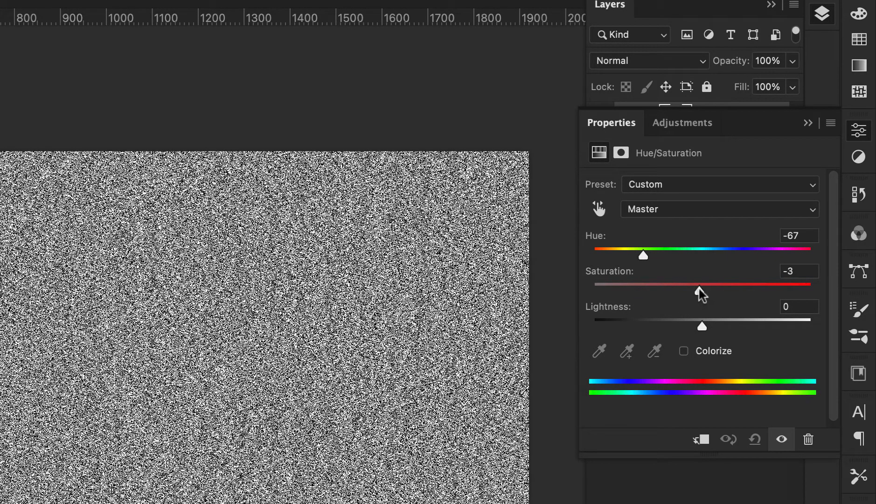
left_click_drag(702, 284, 812, 290)
type("Color")
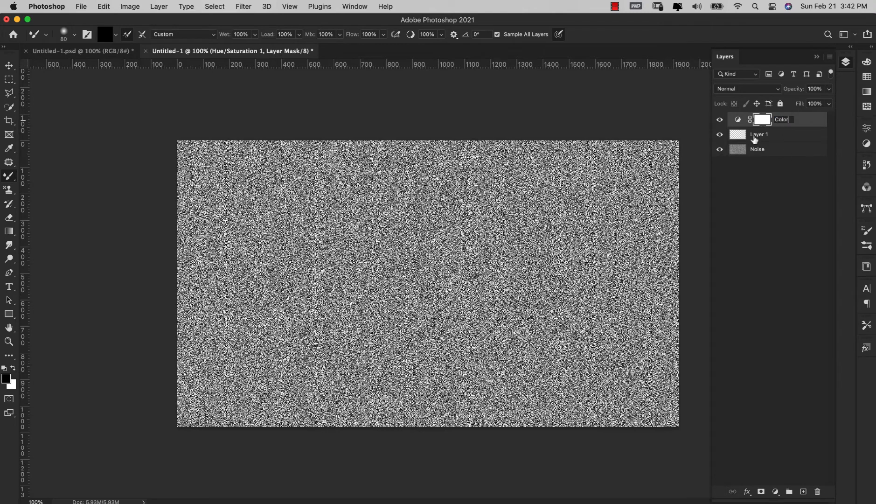
Step: Rename the middle layer to Draw and select it for painting
type("Draw")
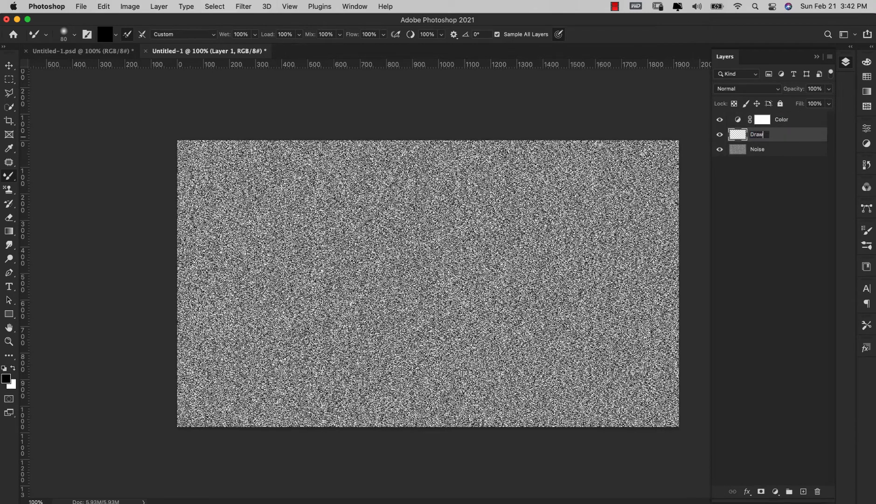
left_click(758, 150)
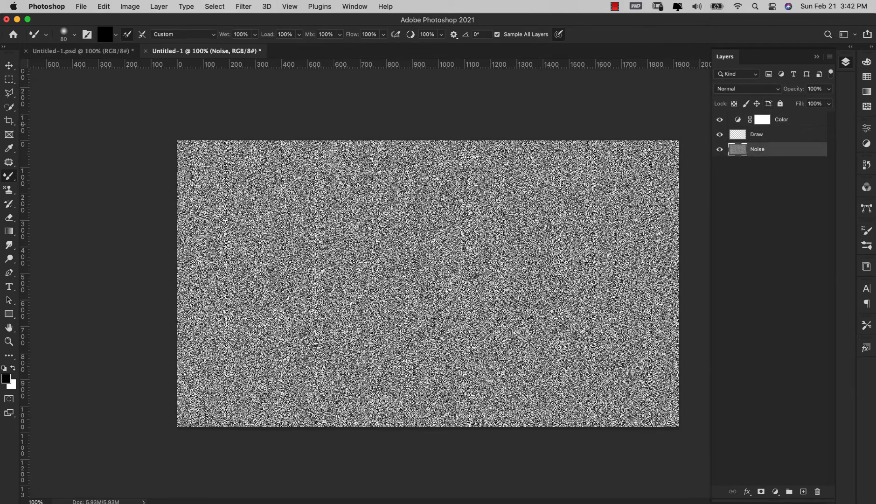
left_click(757, 134)
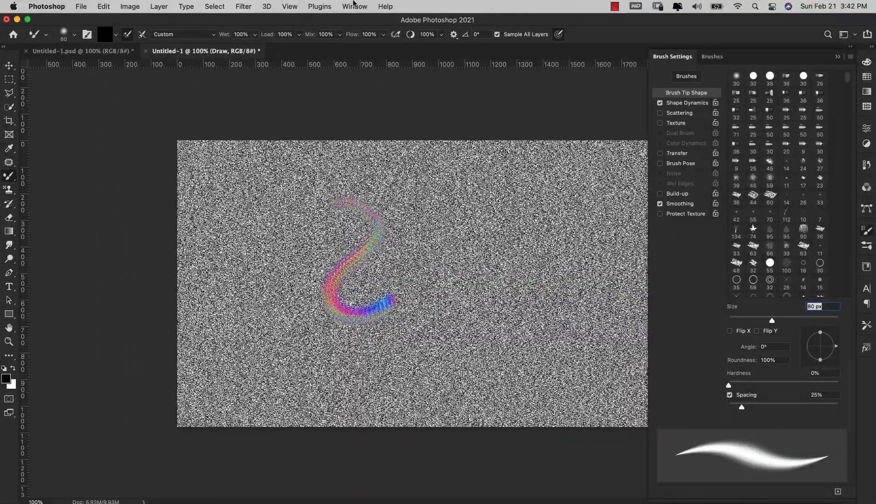
Step: Close the Brush Settings panel via the Window menu after painting the S-stroke
left_click(354, 6)
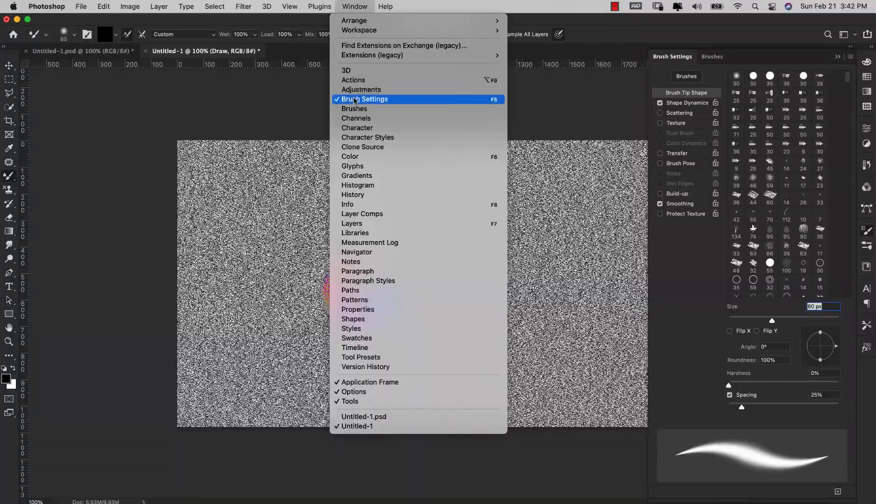
left_click(365, 99)
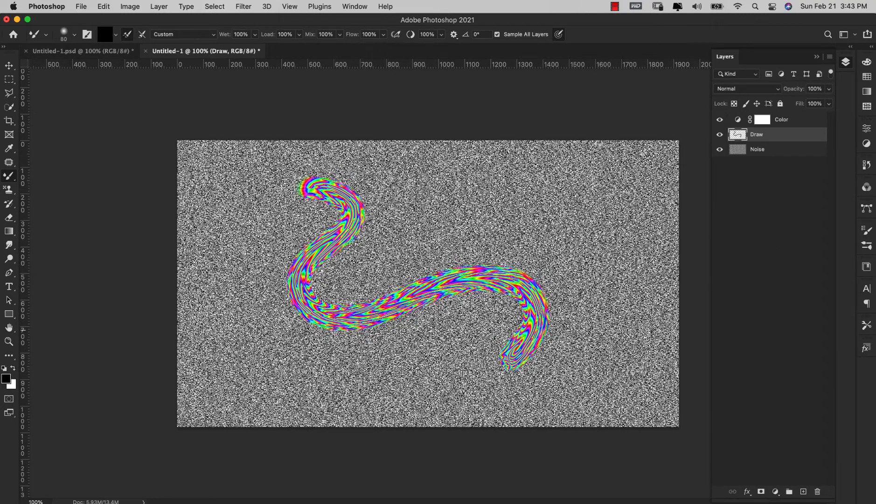
Step: Add a white-filled test layer and another empty layer above it
left_click(803, 492)
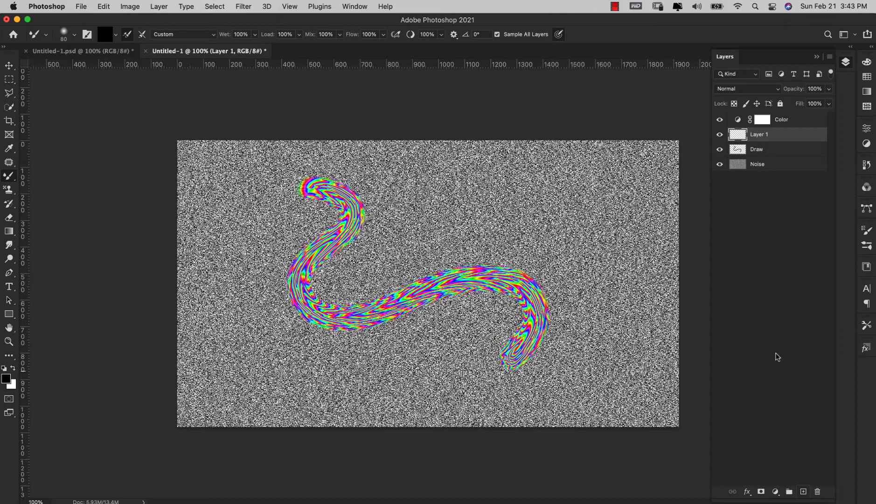
key("cmd+delete")
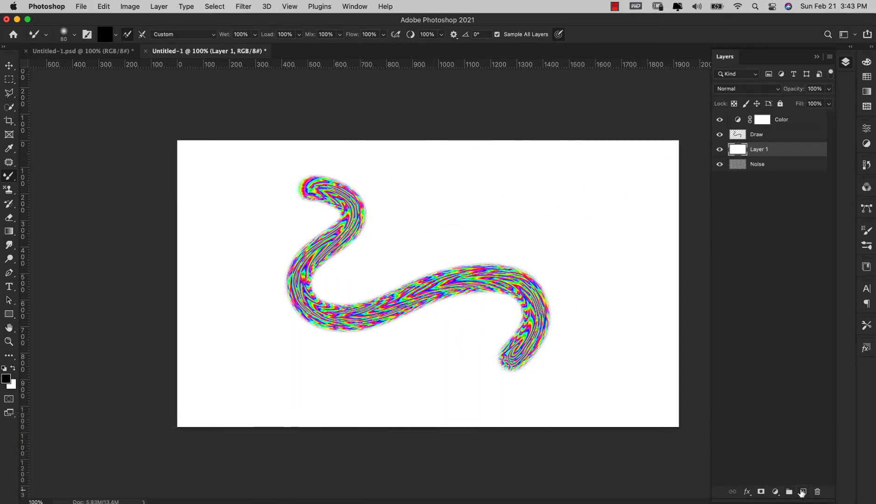
left_click(803, 492)
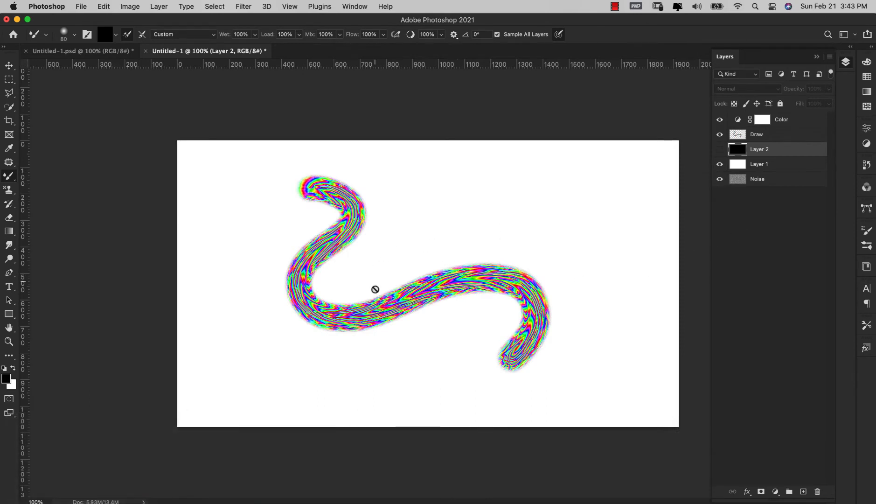
mouse_move(470, 237)
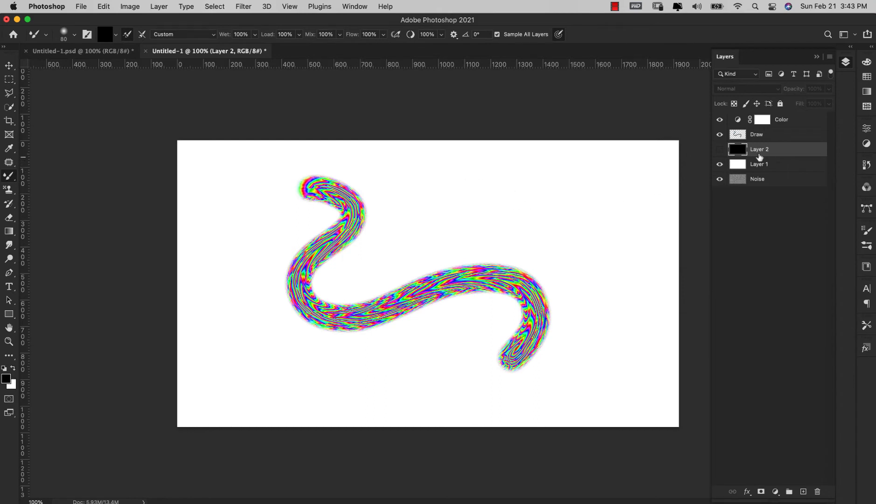
Step: Return to the Draw layer for test strokes and toggle layer visibility
left_click(757, 134)
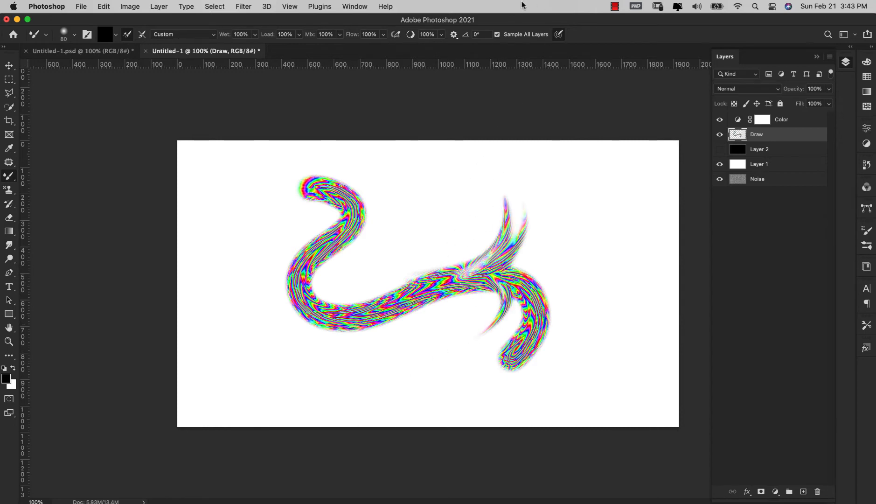
mouse_move(453, 271)
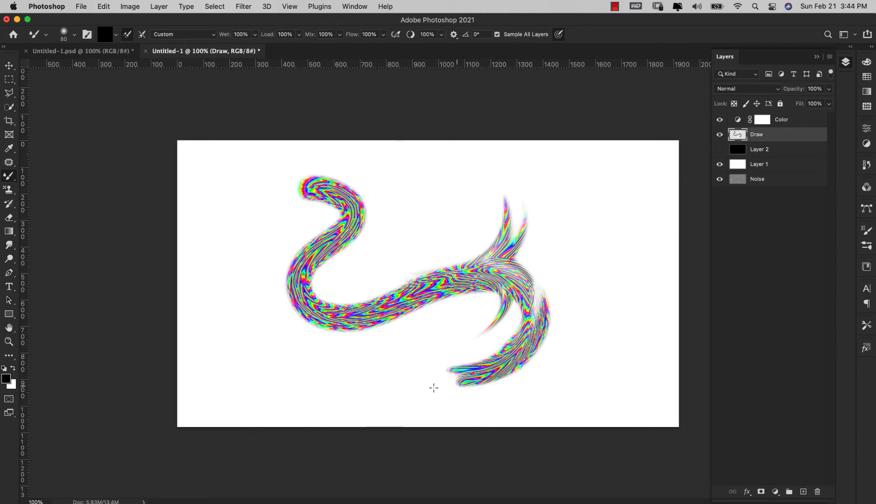
mouse_move(811, 169)
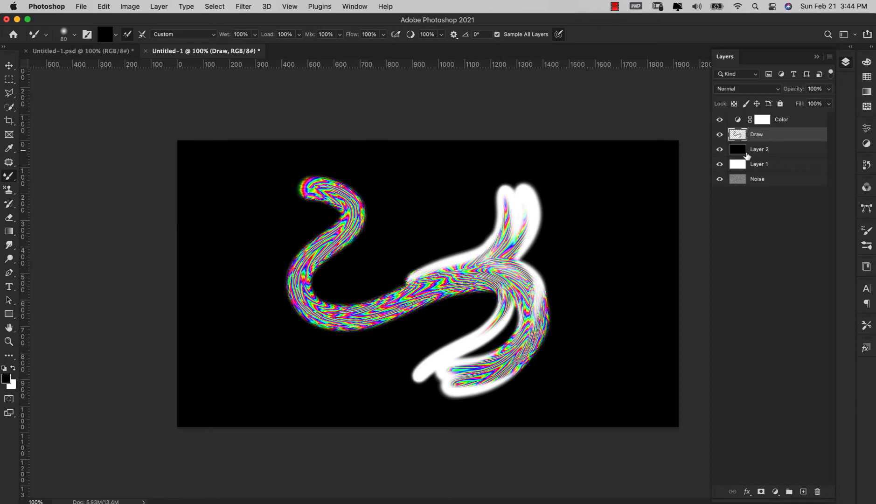
left_click(719, 149)
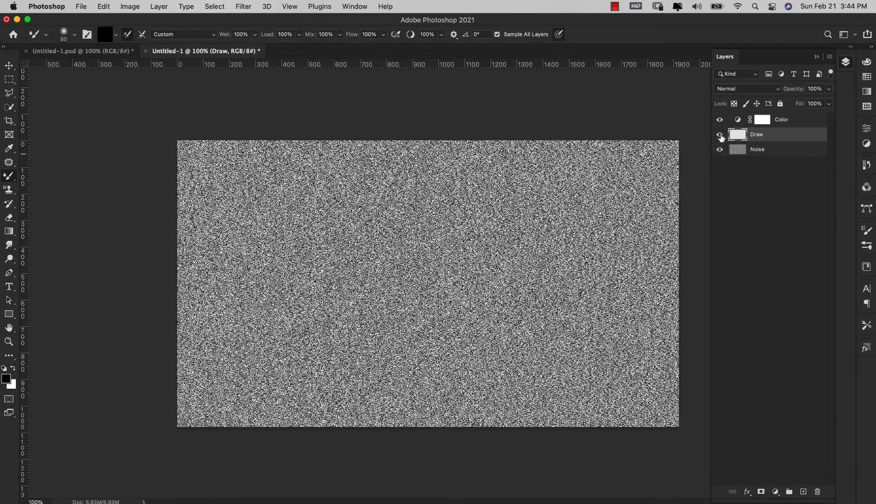
left_click(719, 135)
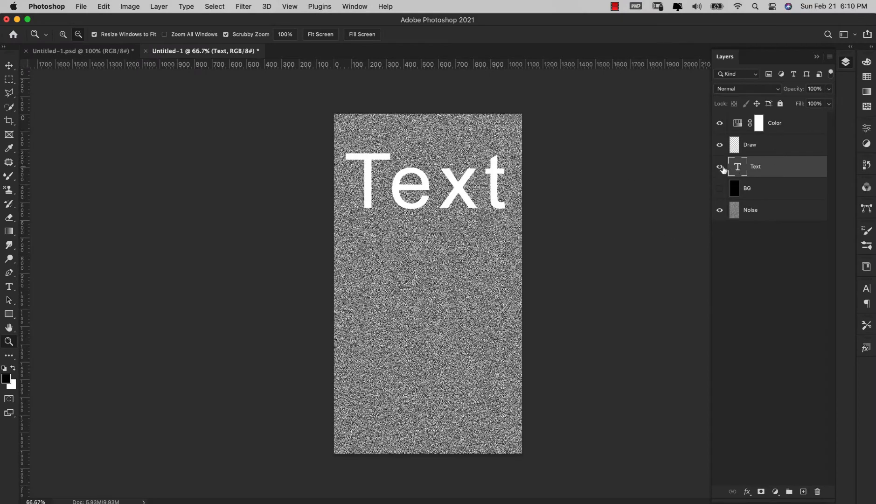
left_click(719, 188)
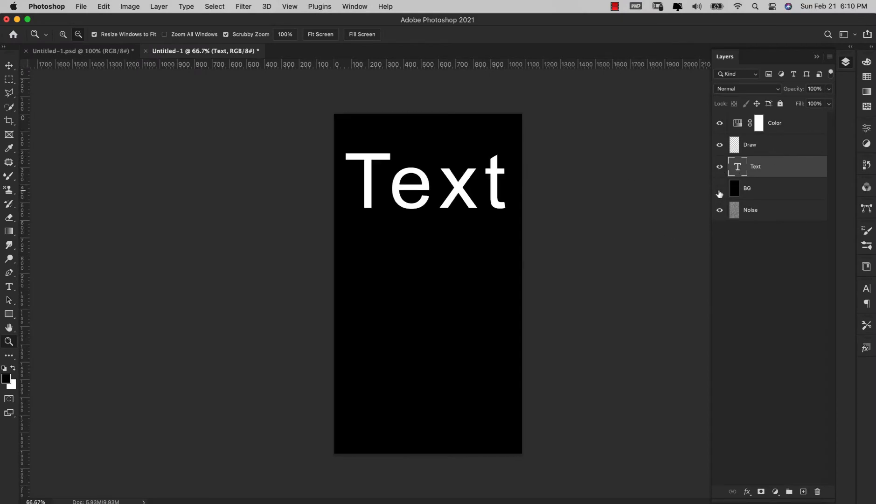
left_click(720, 188)
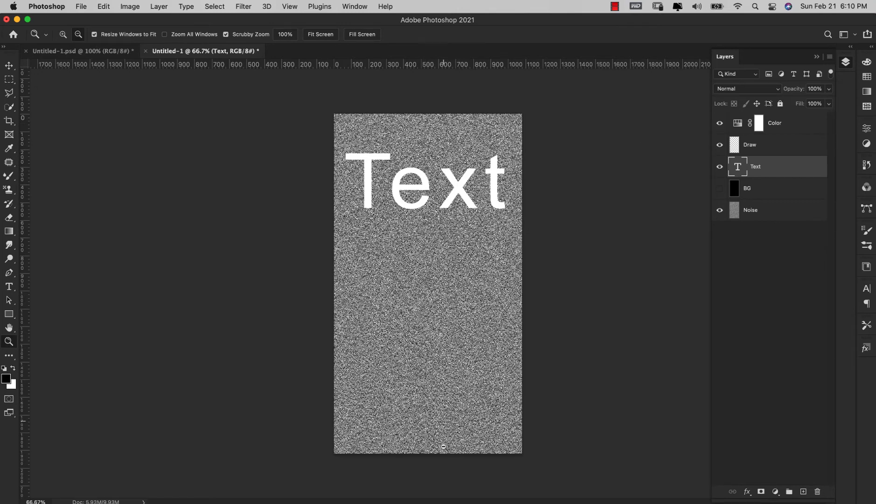
mouse_move(669, 343)
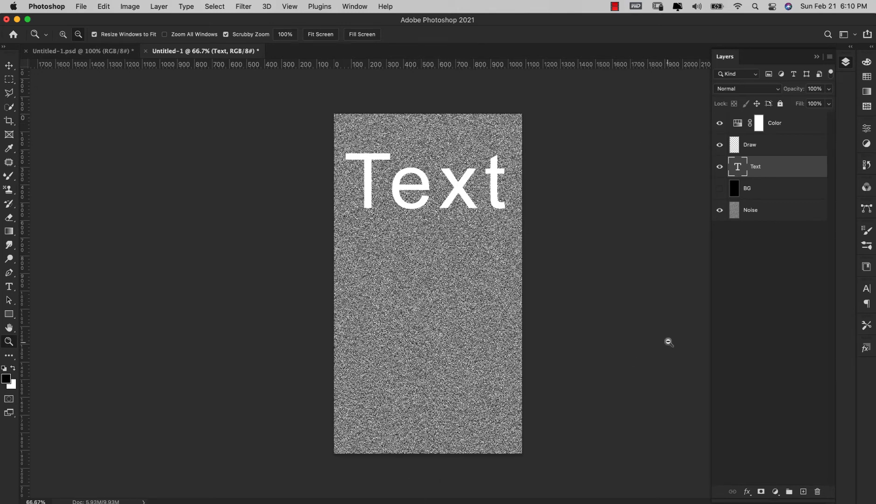
mouse_move(222, 136)
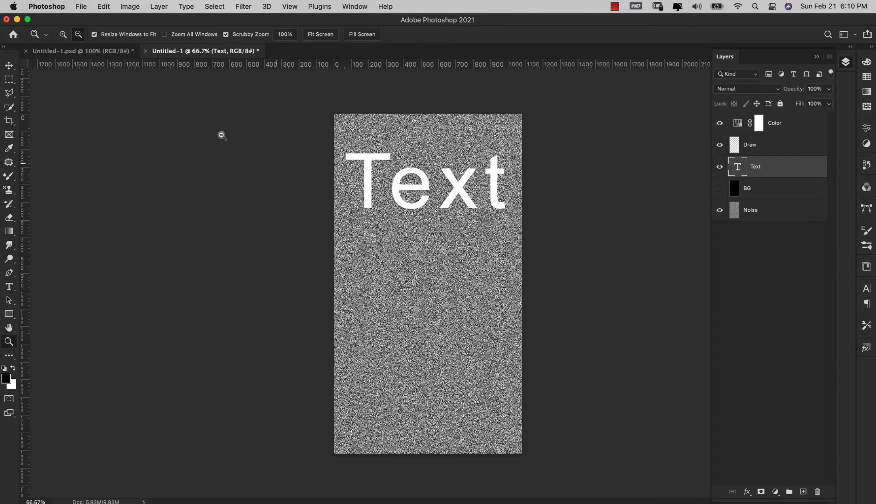
left_click(130, 6)
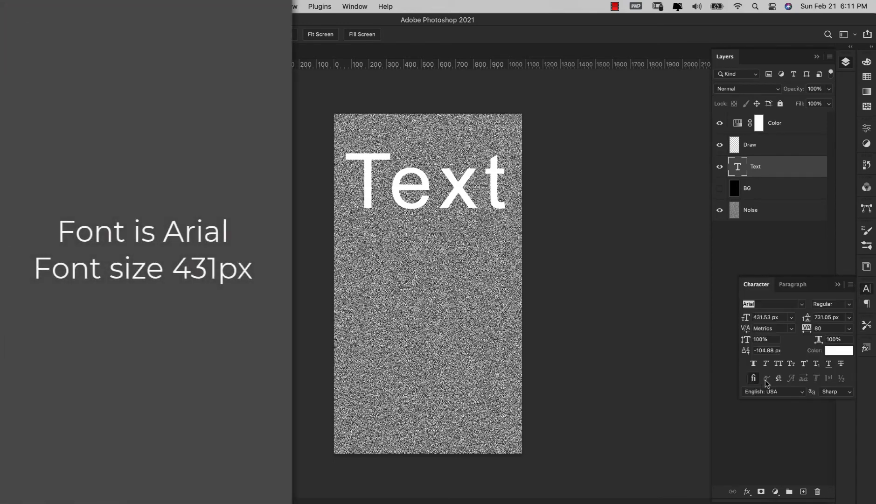
Step: Inspect the Text layer's Character settings (Arial, 431 px)
left_click(770, 304)
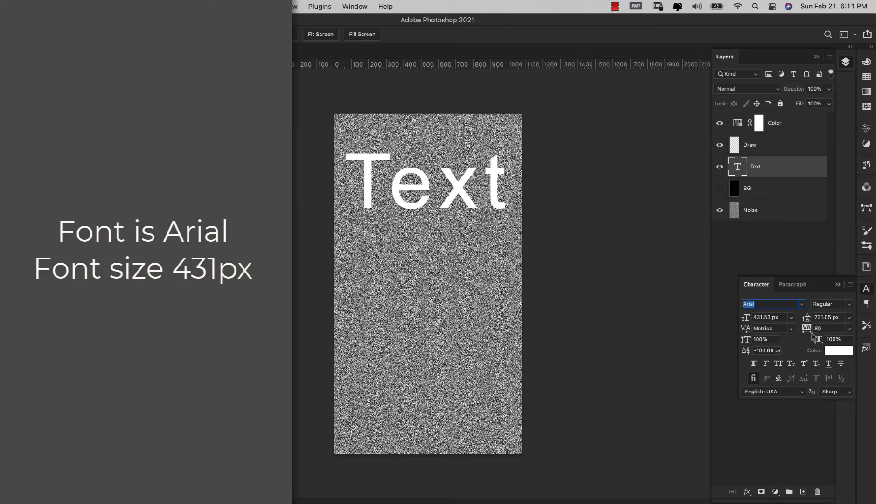
mouse_move(808, 332)
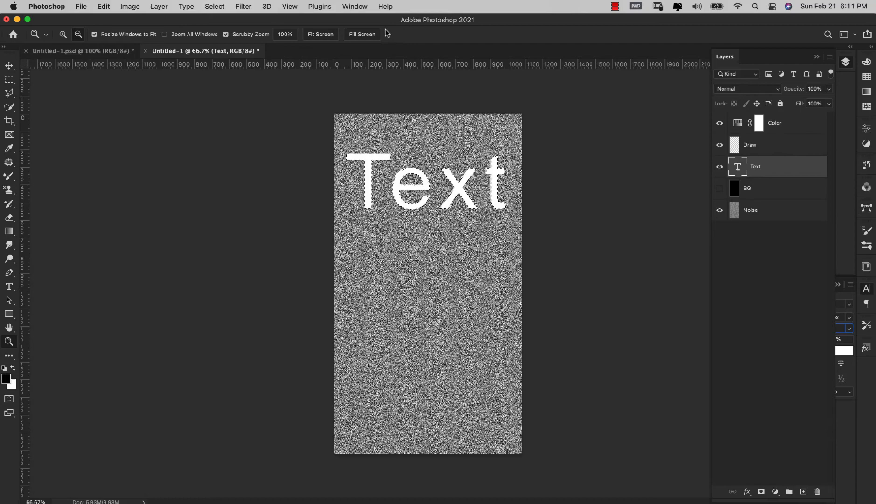
Step: Turn the Text selection into a work path from the Paths panel
left_click(355, 6)
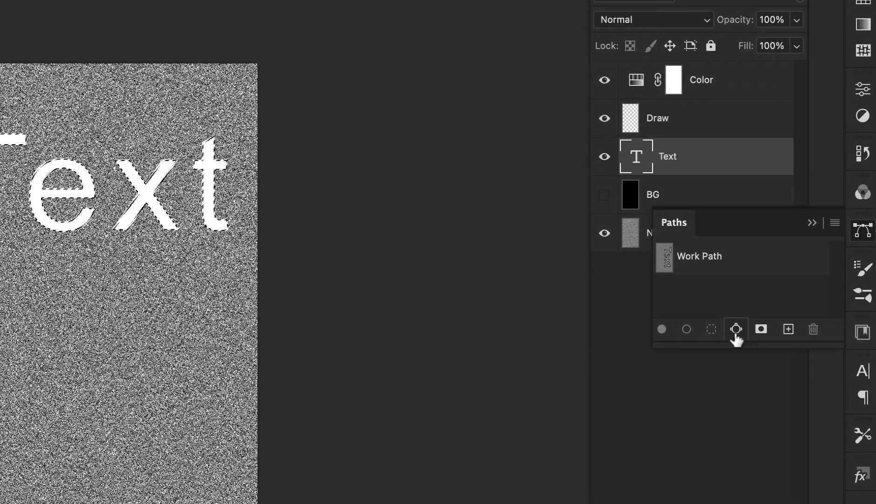
mouse_move(736, 329)
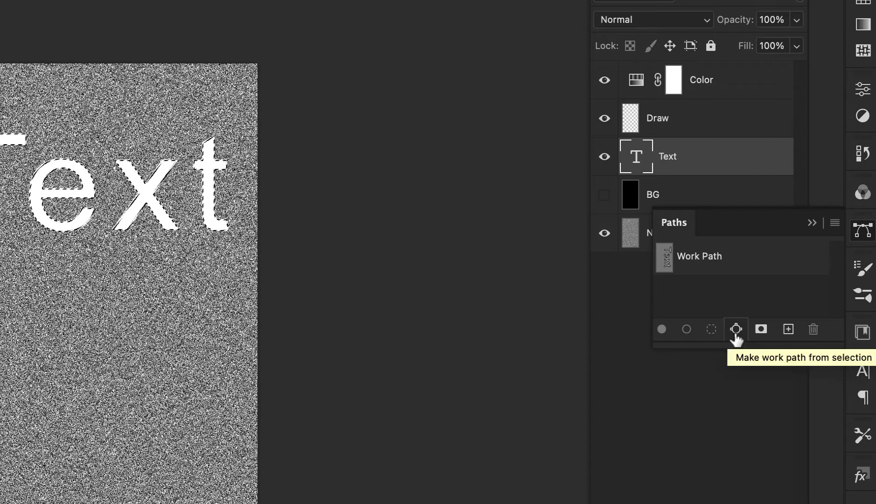
left_click(736, 330)
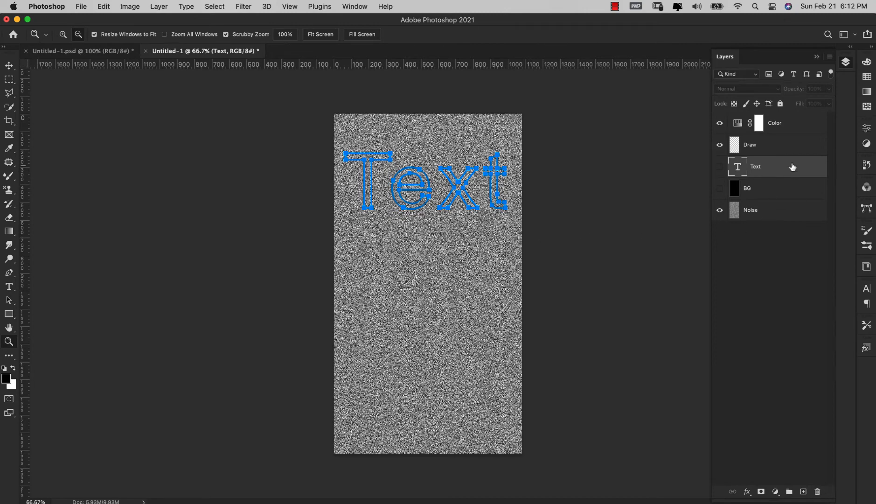
Step: Make Draw the active layer and pick the Mixer Brush to trace the path
left_click(750, 145)
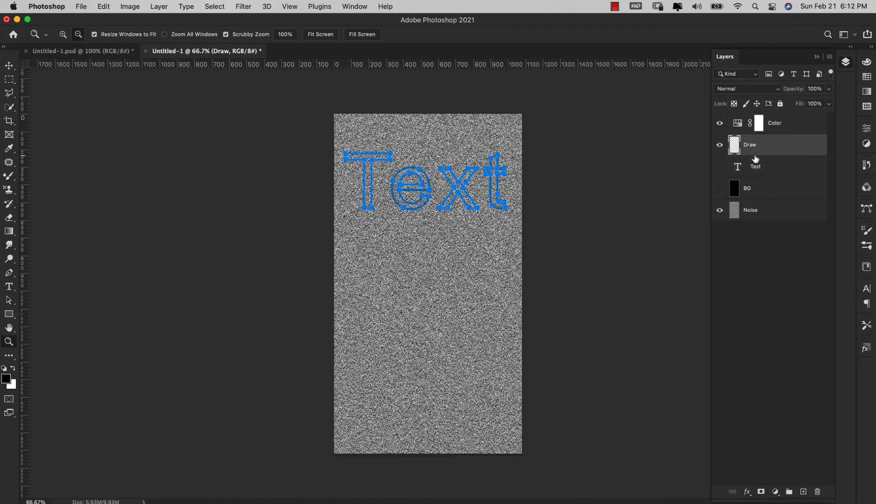
left_click(8, 176)
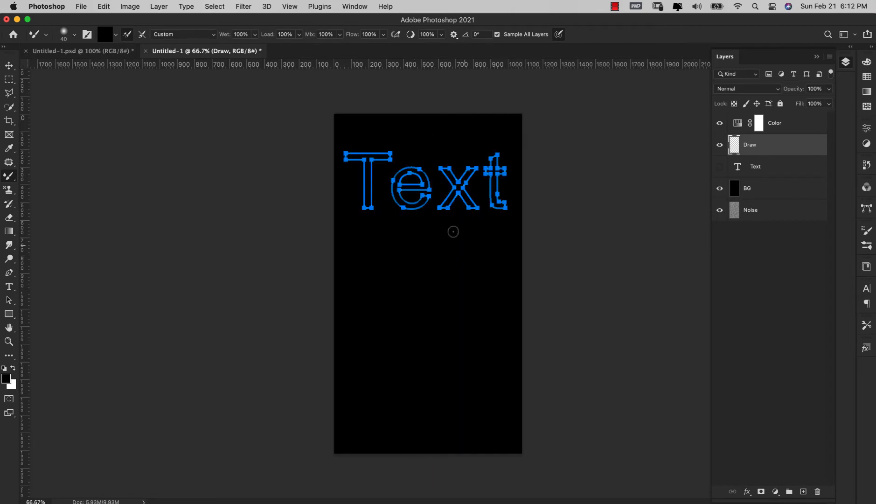
mouse_move(454, 284)
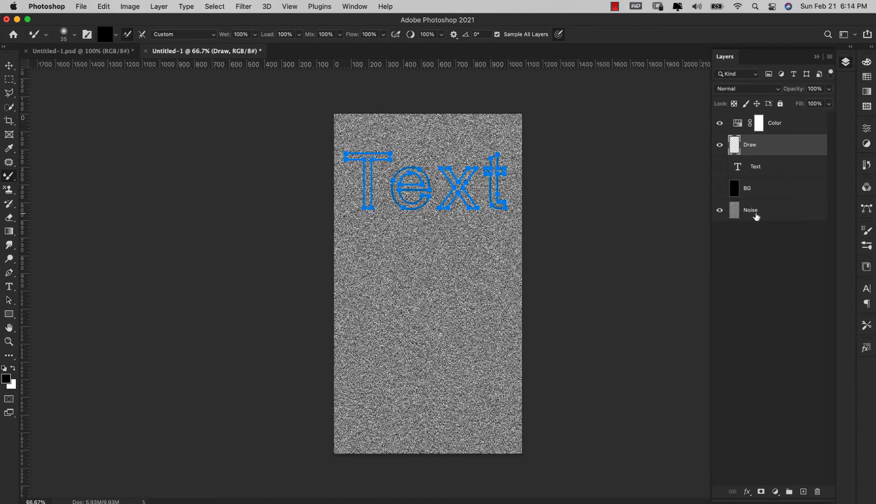
mouse_move(766, 129)
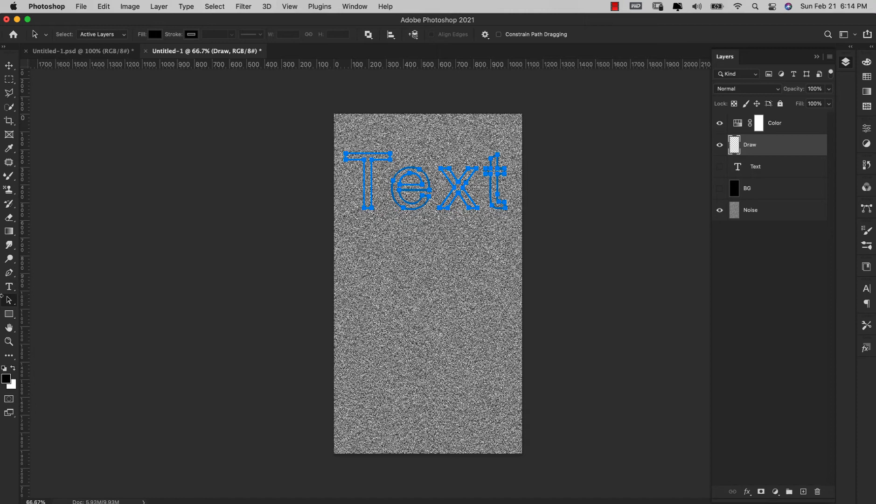
mouse_move(9, 300)
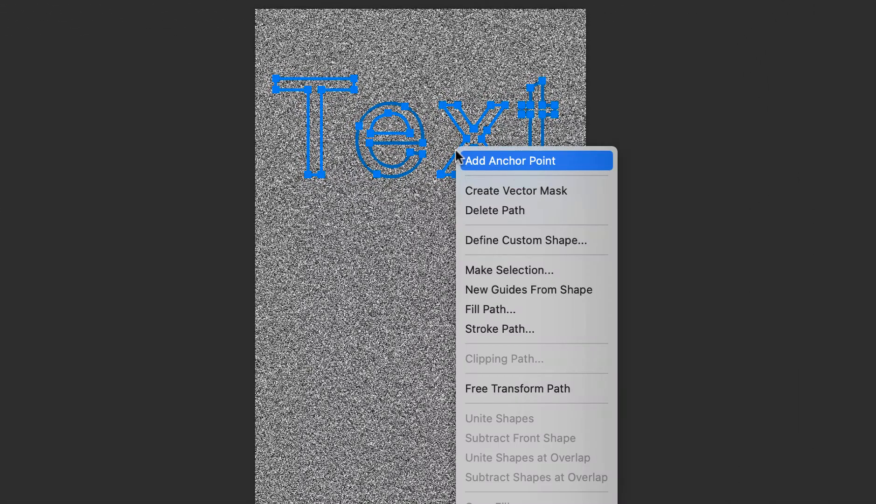
mouse_move(489, 339)
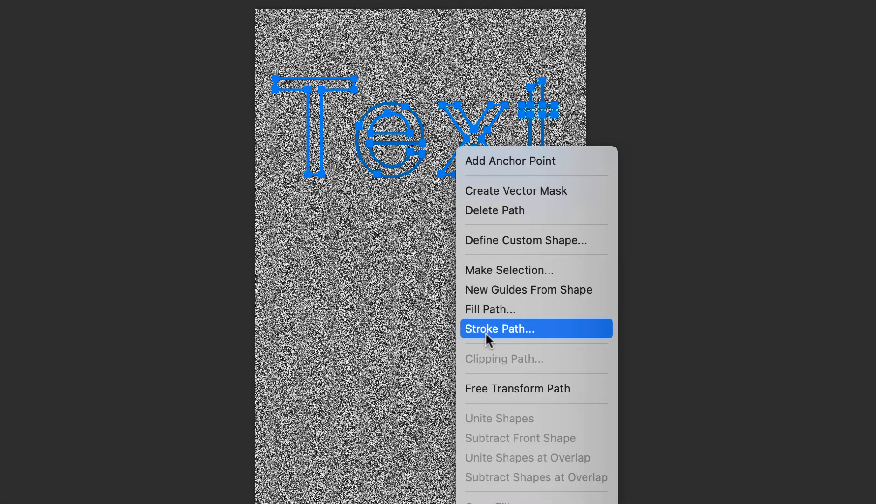
Step: Stroke the Text path with the Mixer Brush Tool, painting rainbow glitch letters over the noise
left_click(499, 328)
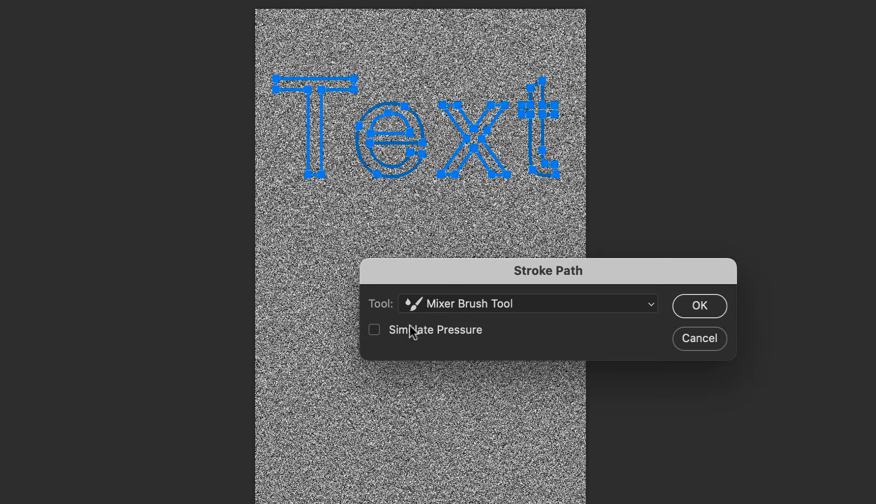
mouse_move(632, 316)
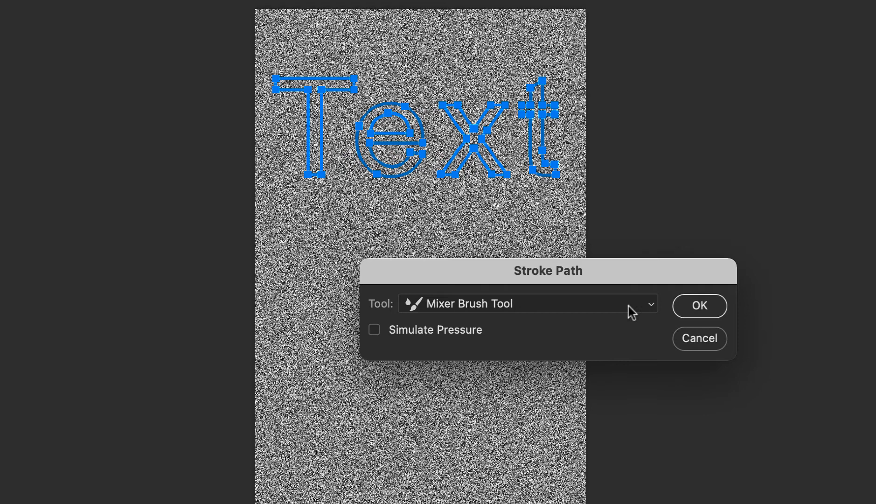
mouse_move(502, 269)
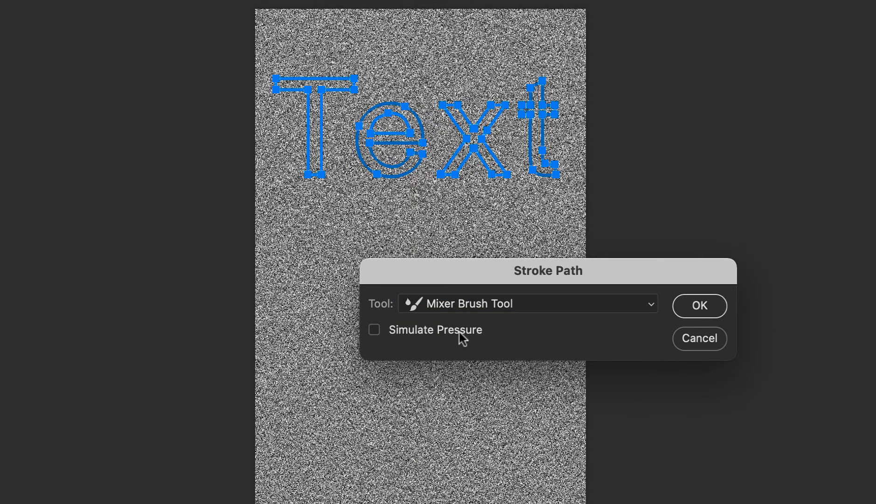
mouse_move(698, 343)
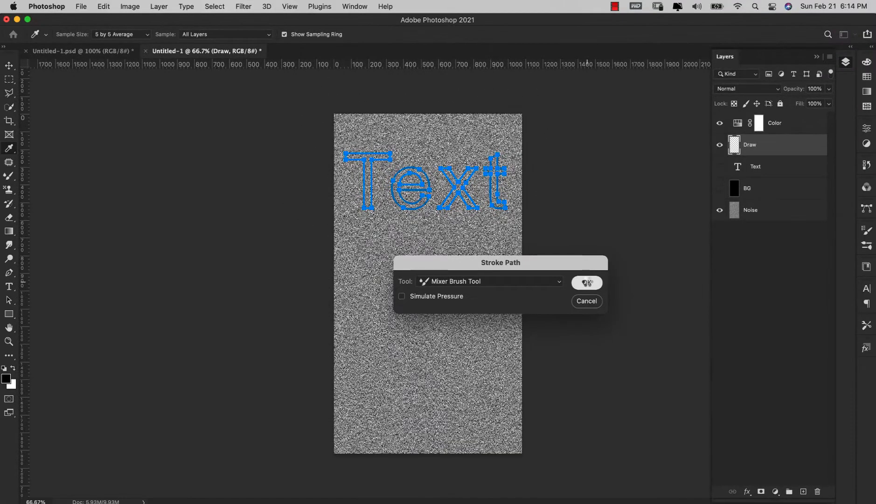
left_click(587, 283)
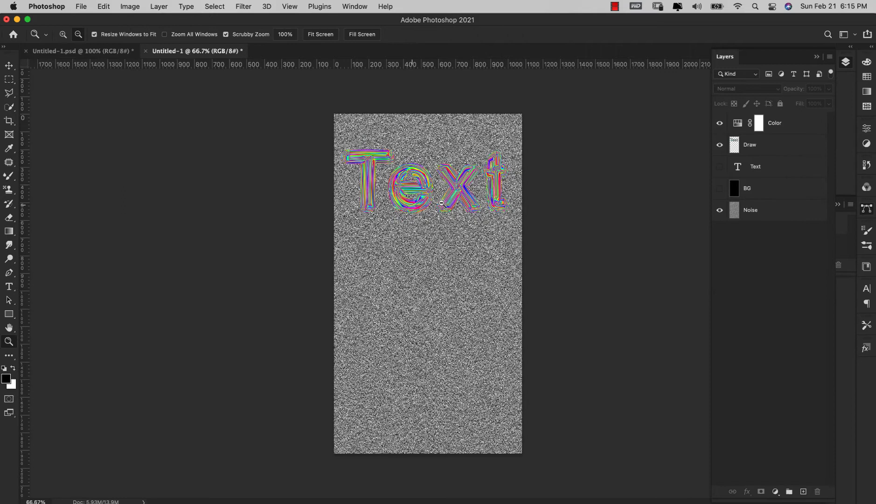
Step: Reveal the black BG layer and stretch the letters' base strip into long drips near the canvas bottom
left_click(768, 145)
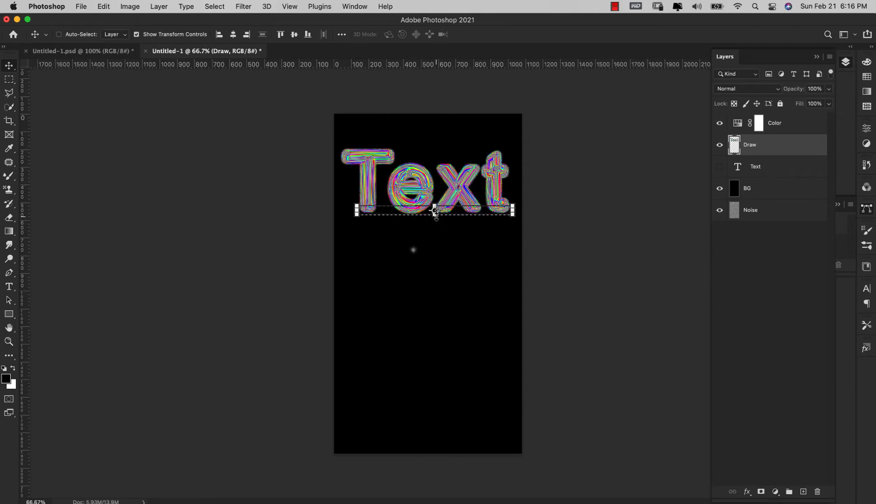
left_click_drag(436, 211, 436, 229)
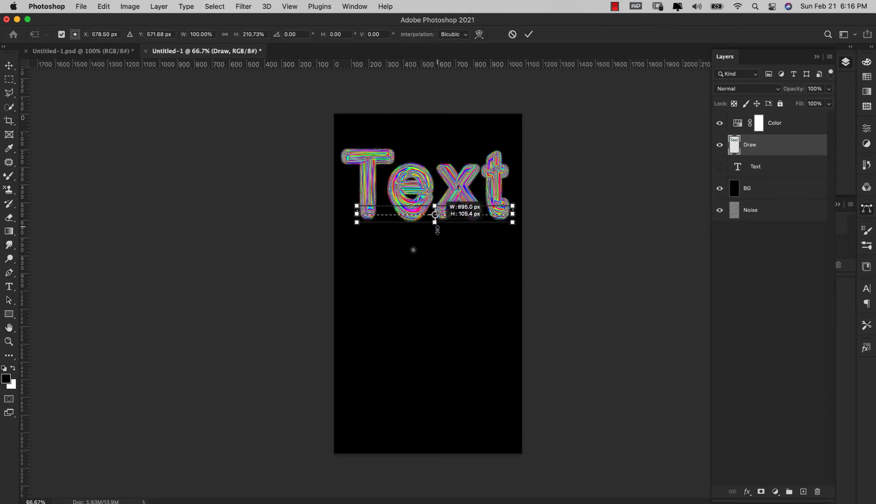
left_click_drag(438, 213, 438, 389)
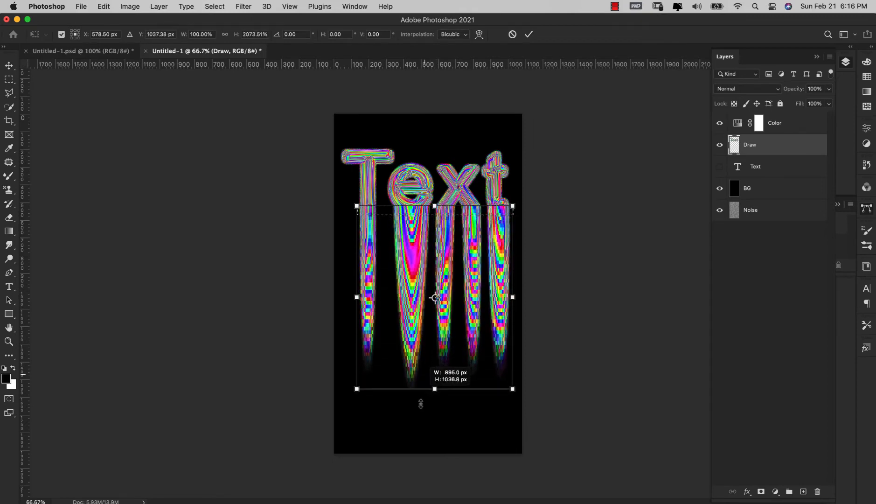
left_click_drag(435, 390, 413, 453)
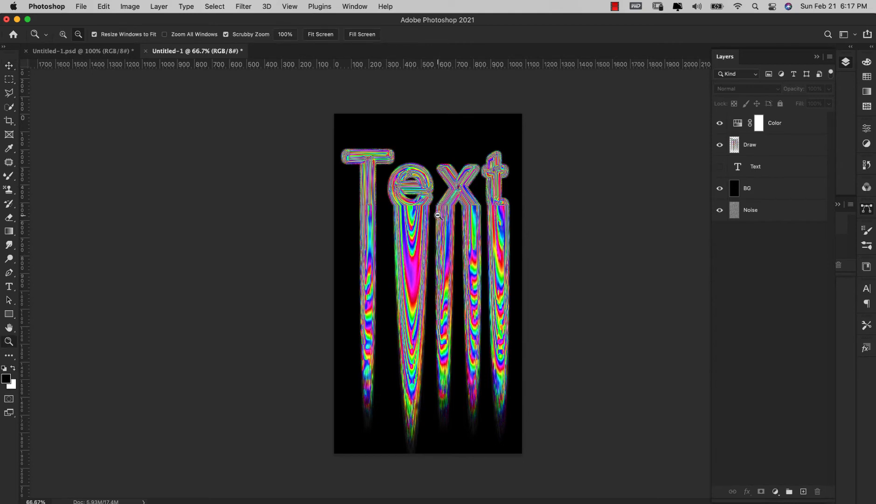
left_click(766, 144)
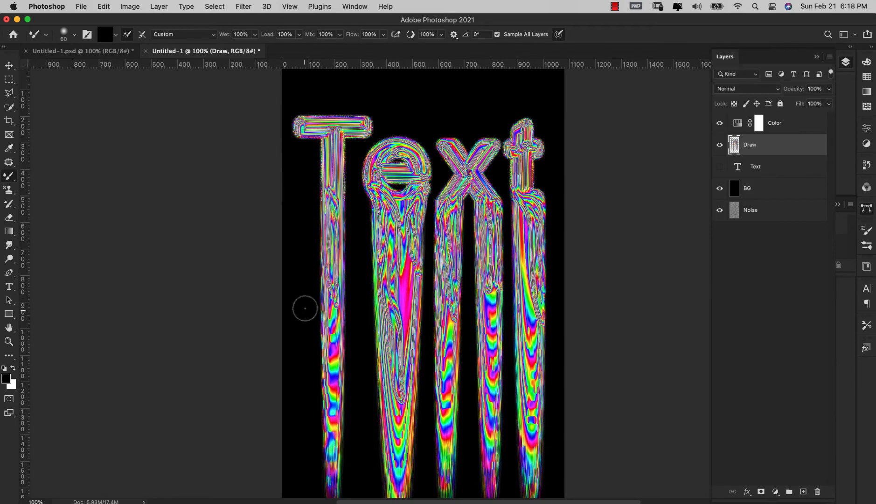
scroll("down", 3)
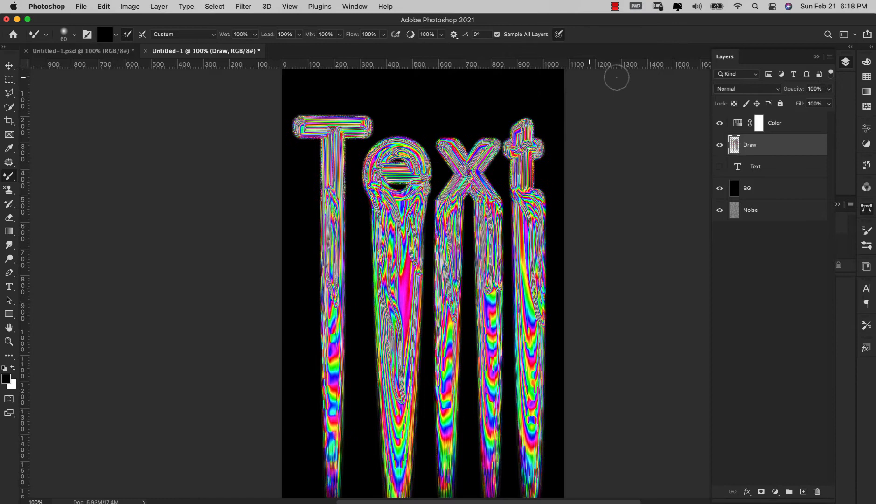
mouse_move(421, 122)
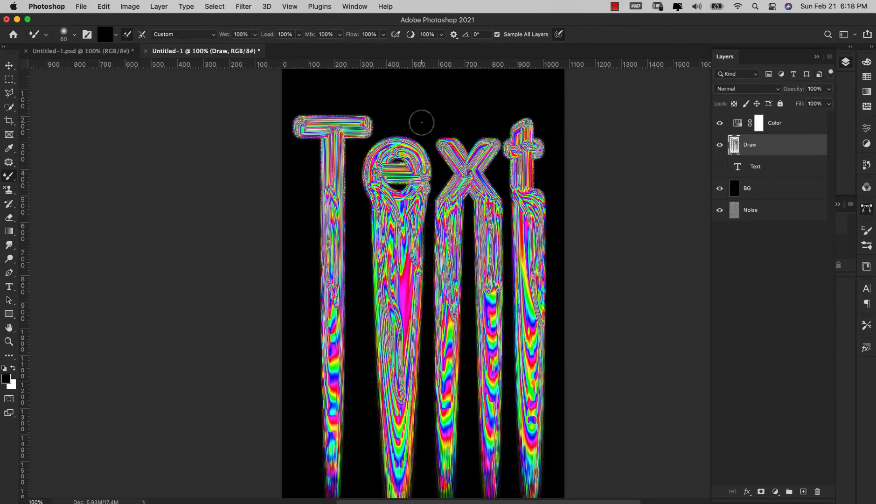
left_click(243, 6)
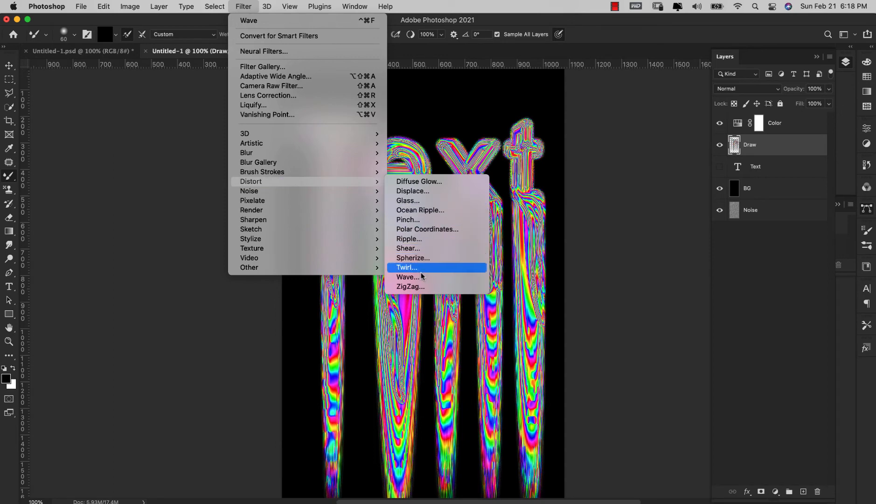
Step: Apply a Sine Wave distortion with 9 generators, wavelength 90–206, amplitude 1–25 to the drips
left_click(407, 277)
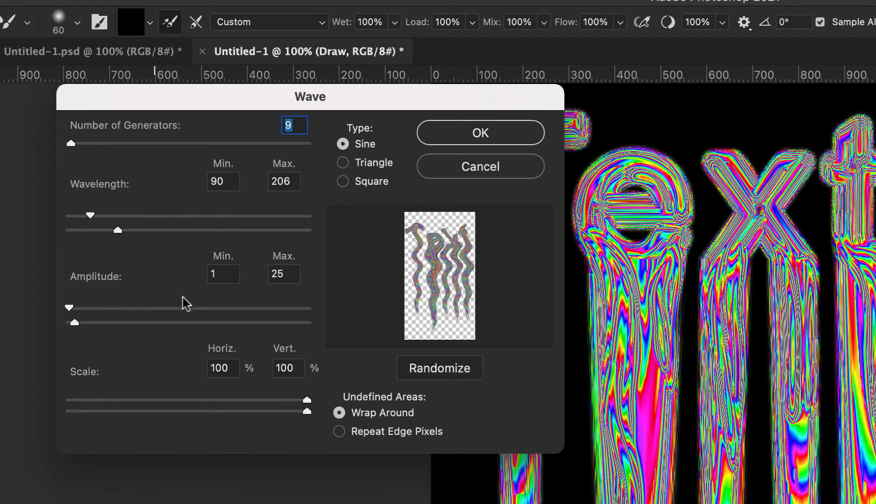
mouse_move(363, 216)
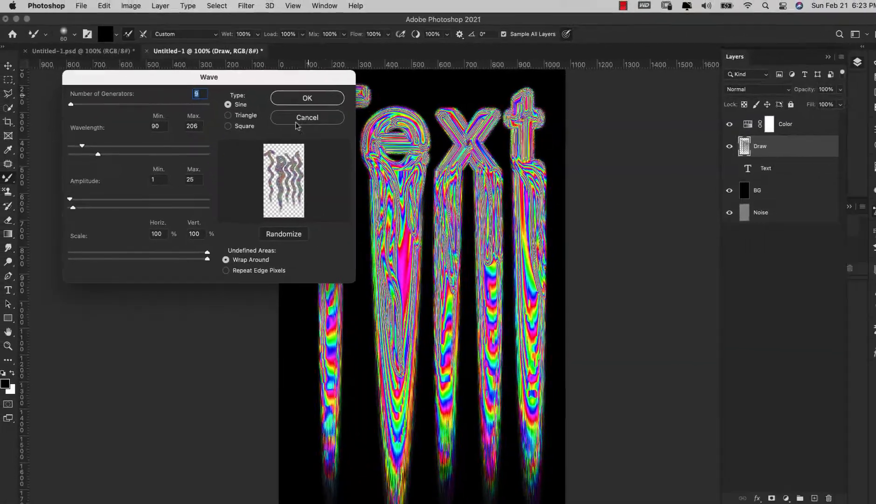
left_click(307, 98)
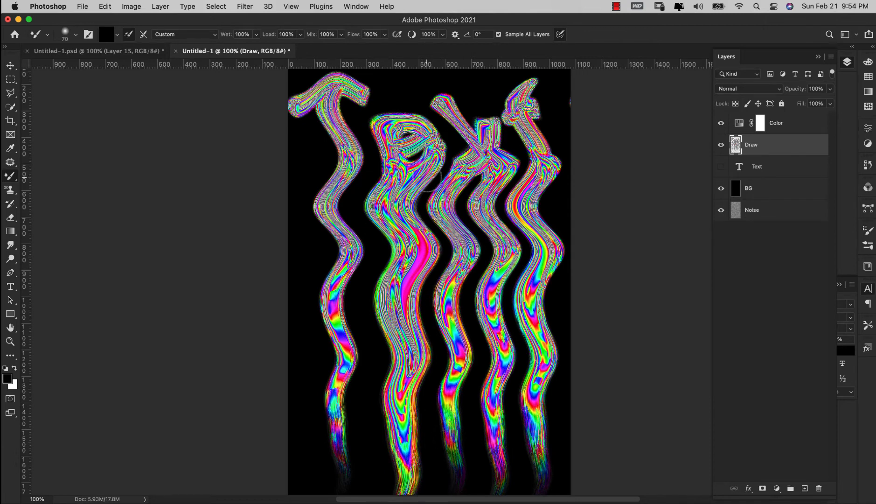
mouse_move(282, 57)
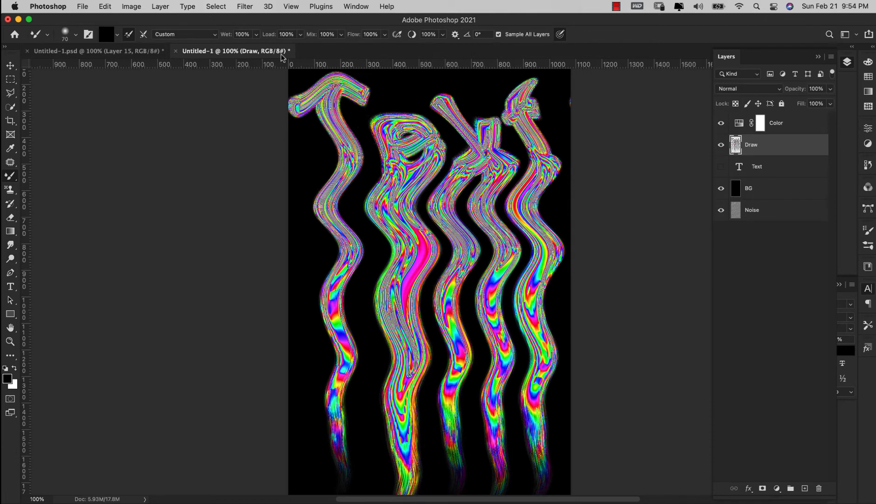
Step: Apply the Wind stylize filter, Wind method, From the Right, streaking the wavy letters
left_click(245, 6)
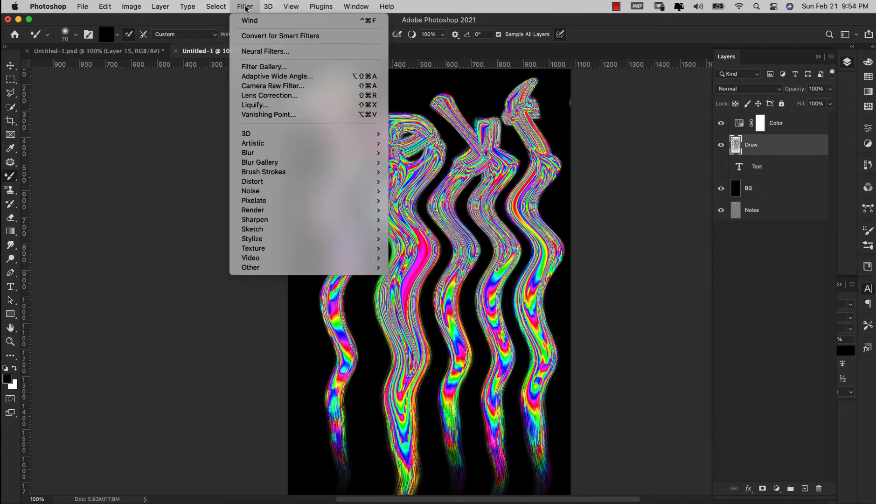
mouse_move(270, 239)
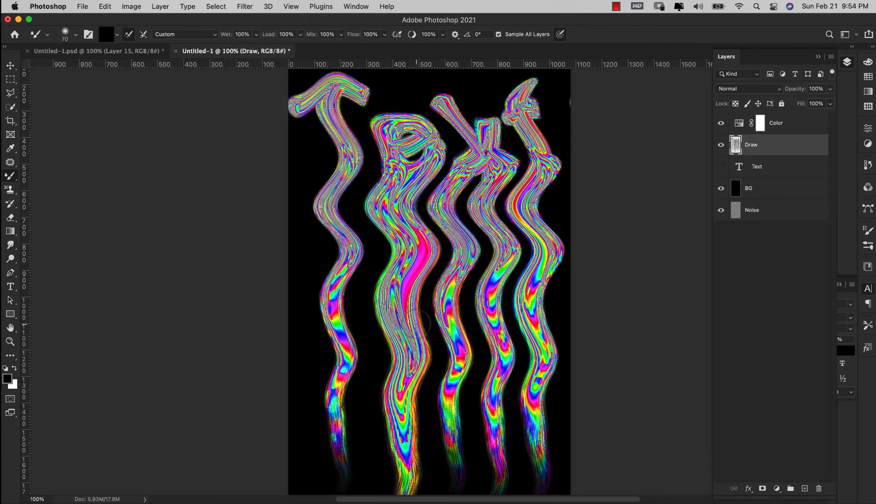
left_click(245, 7)
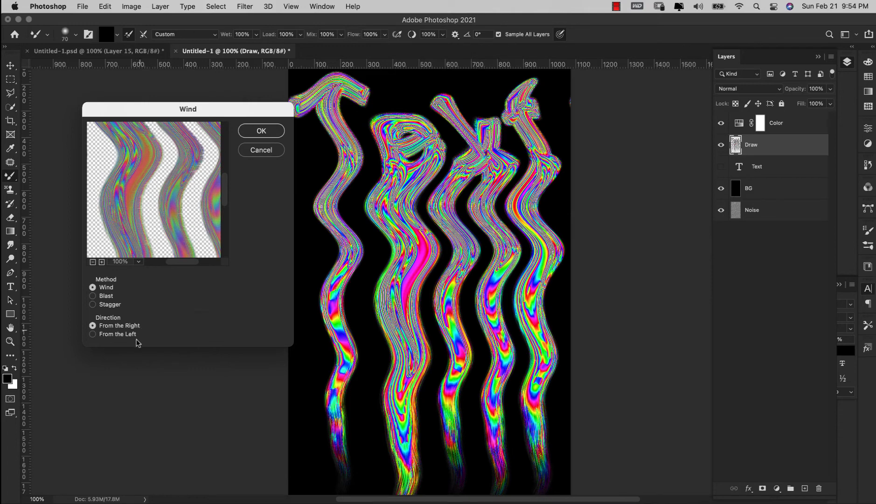
mouse_move(262, 139)
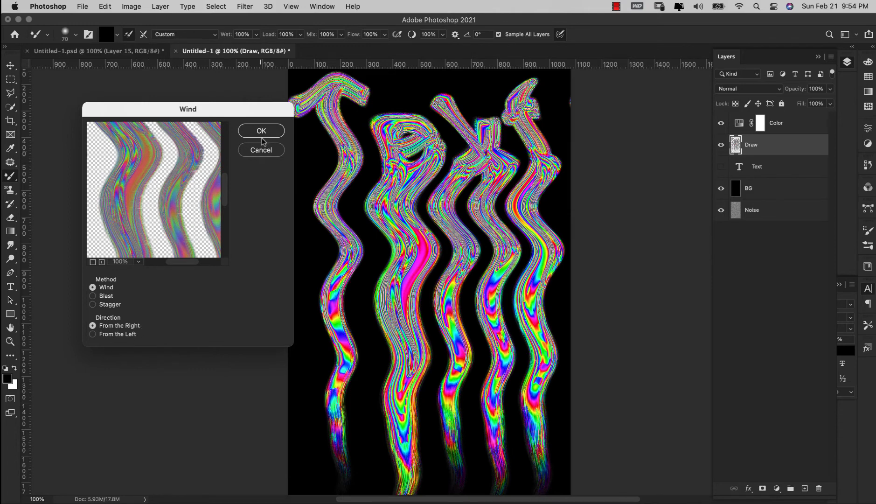
left_click(261, 131)
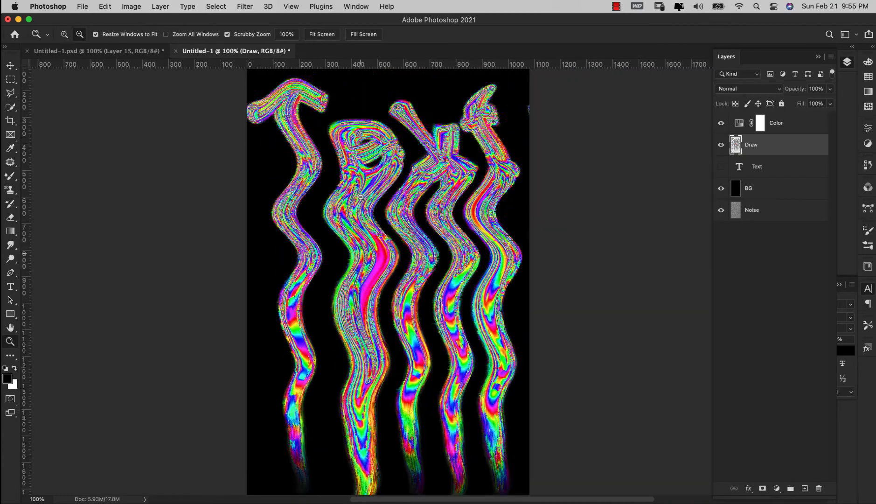
left_click(245, 6)
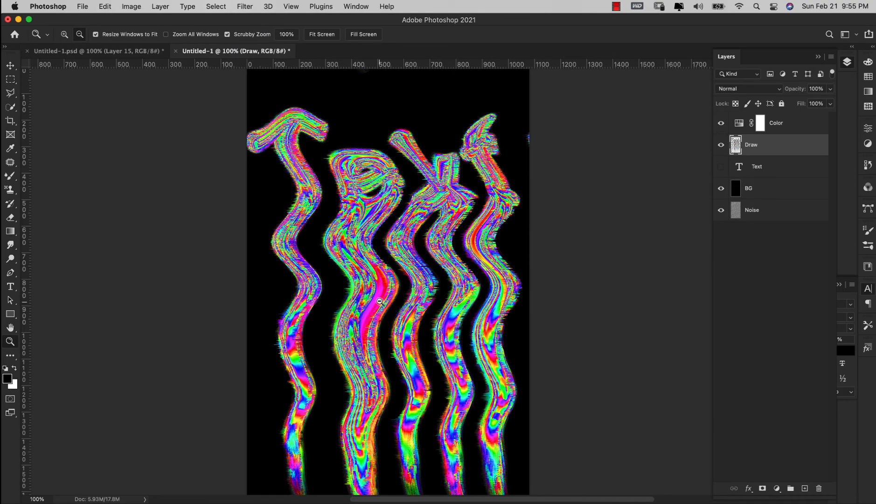
mouse_move(357, 288)
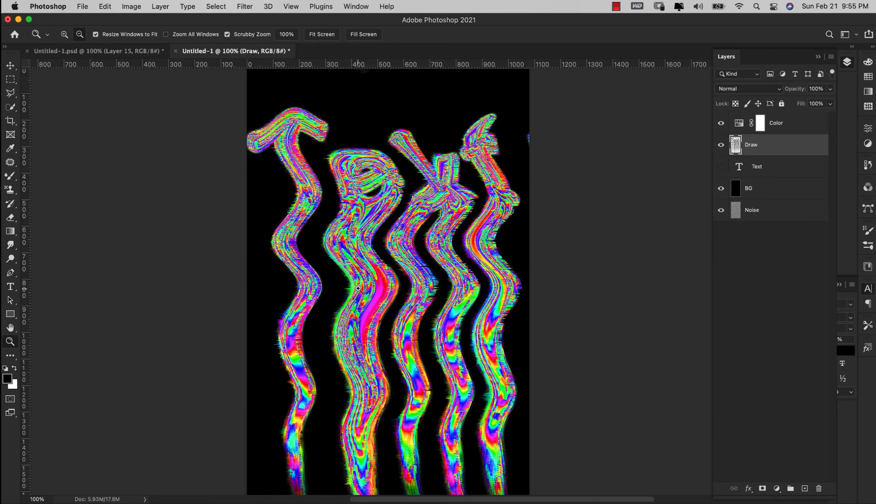